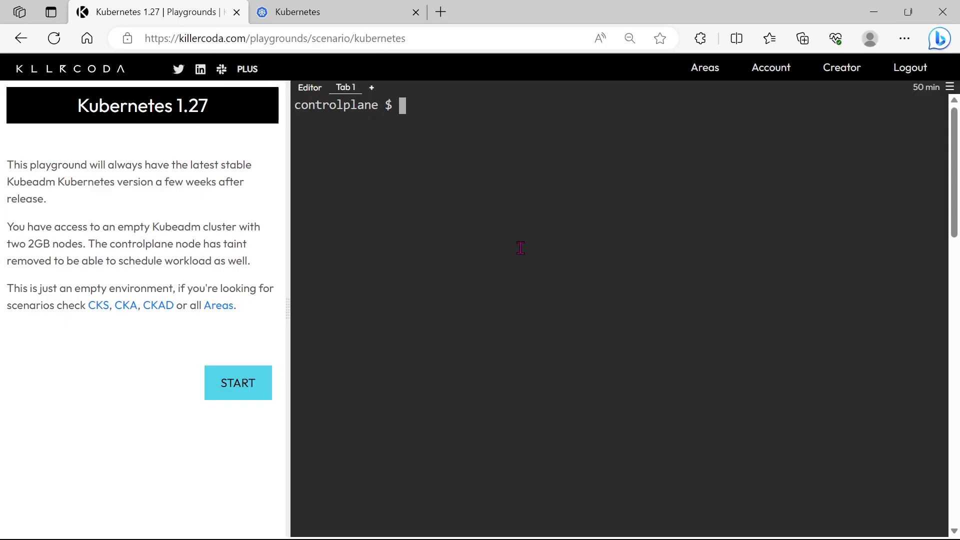
- List the pods with 'k get po', showing application, db, service and web running
{"action": "type", "text": "k get po"}
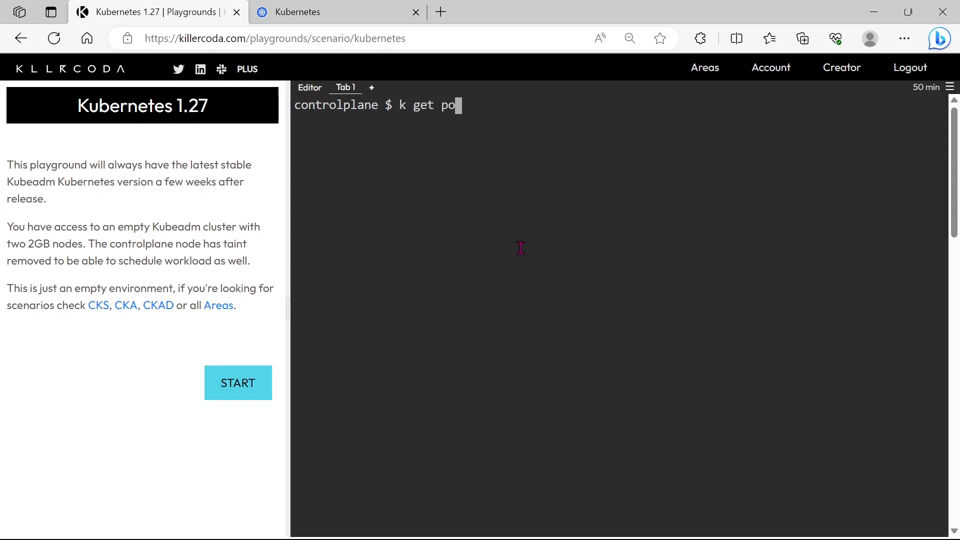
{"action": "key", "text": "Return"}
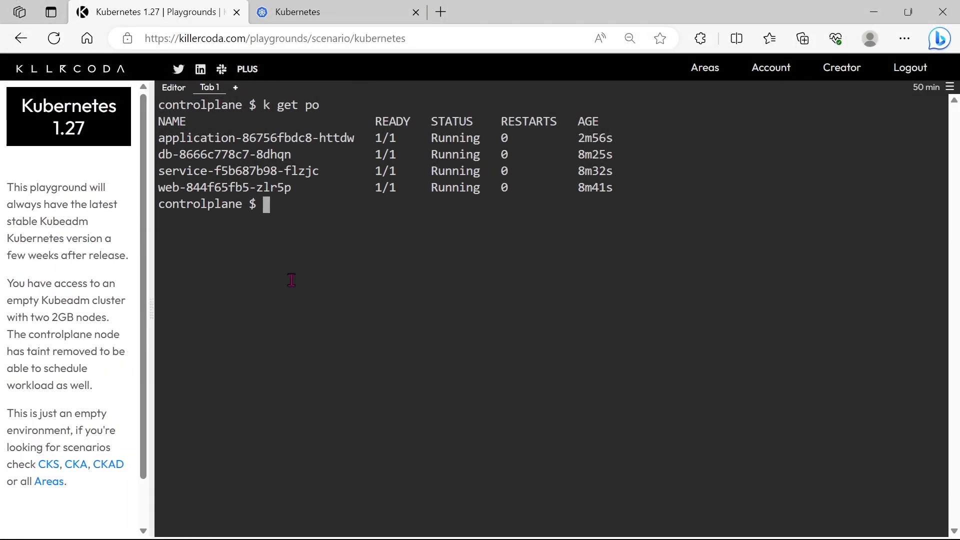
{"action": "double_click", "coordinate": [197, 187]}
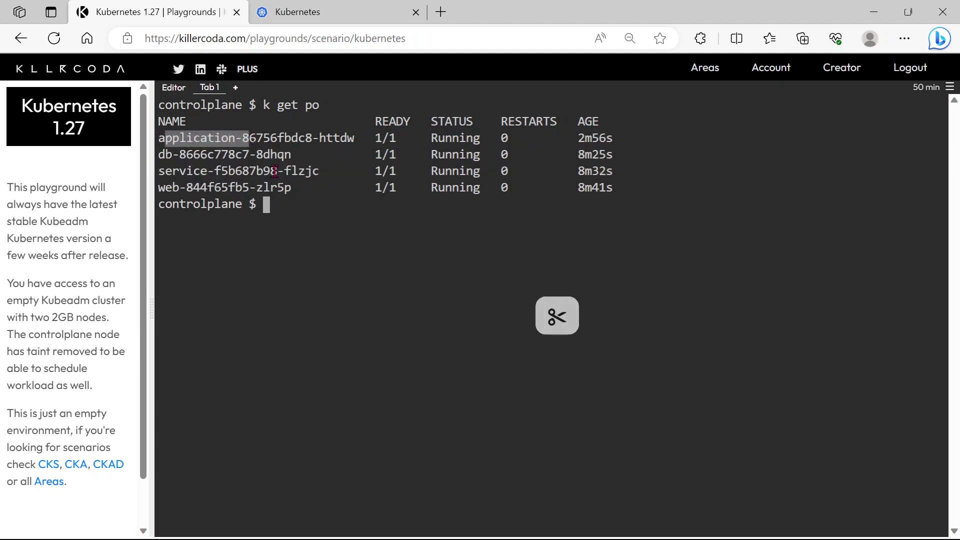
{"action": "type", "text": "k get"}
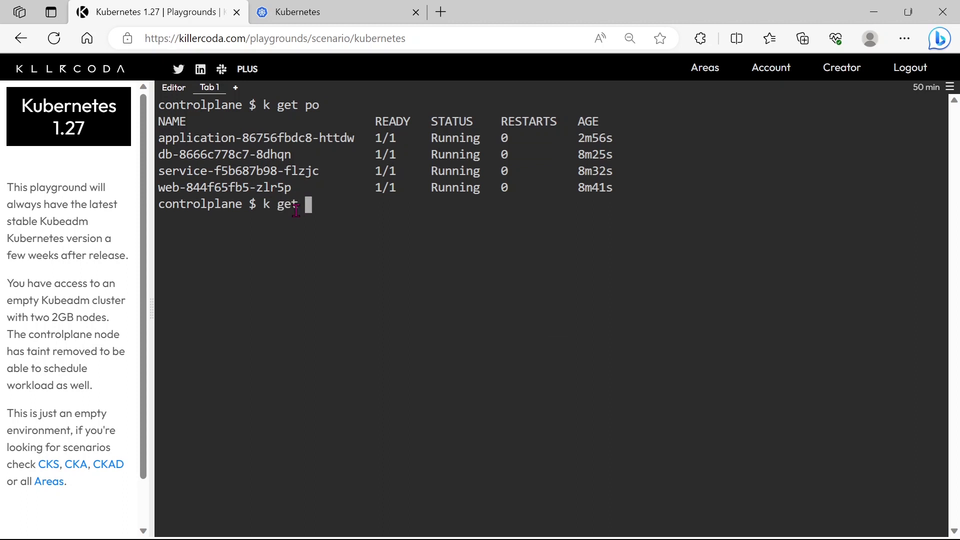
- List the pods in wide format to show each pod's IP address on node01
{"action": "type", "text": "po -o wide"}
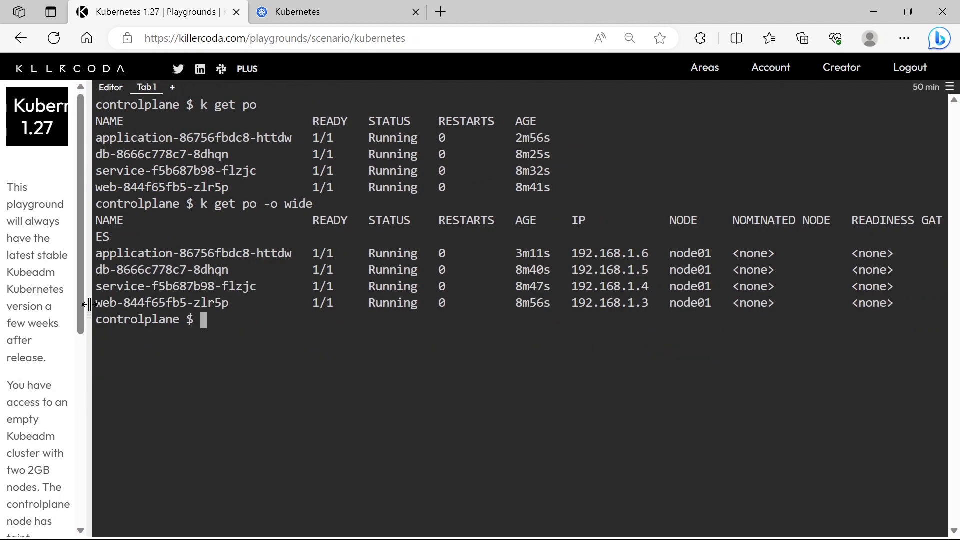
{"action": "mouse_move", "coordinate": [256, 292]}
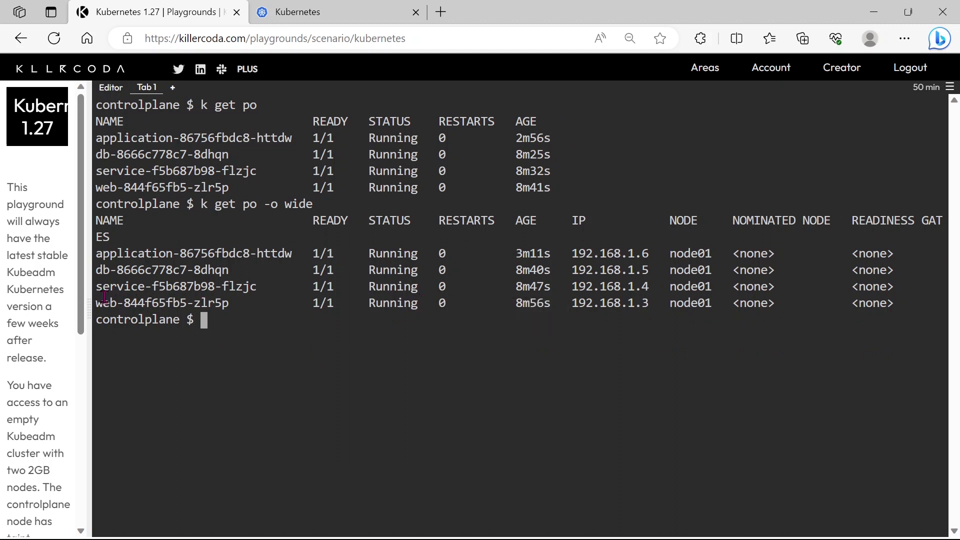
{"action": "mouse_move", "coordinate": [225, 333]}
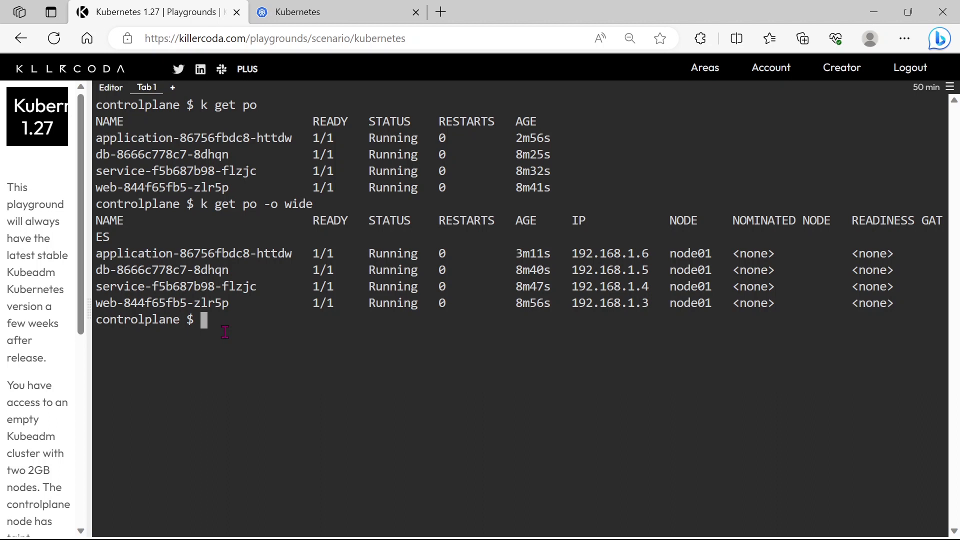
- Telnet from pod web-844f65fb5-zlr5p to the service IP 192.168.1.4 on port 8080
{"action": "type", "text": "k exec"}
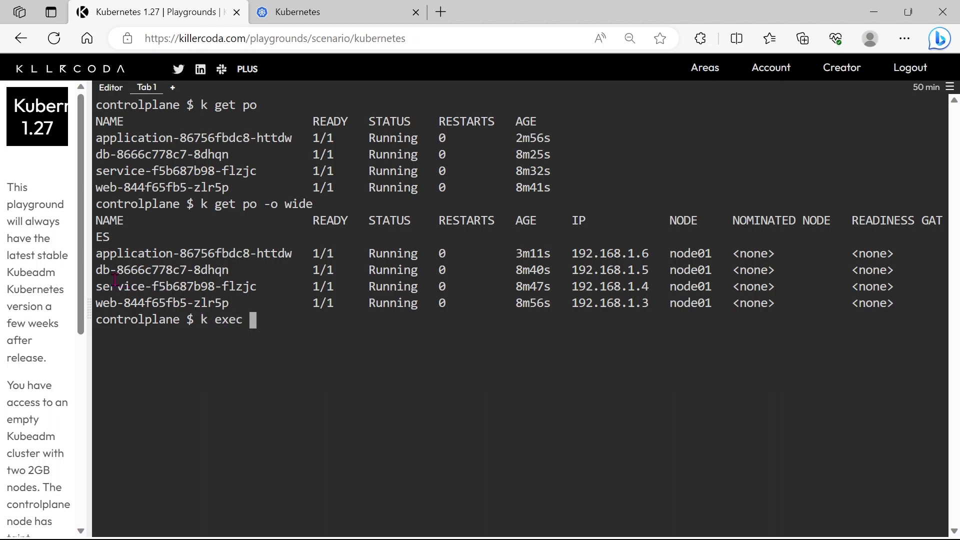
{"action": "double_click", "coordinate": [163, 302]}
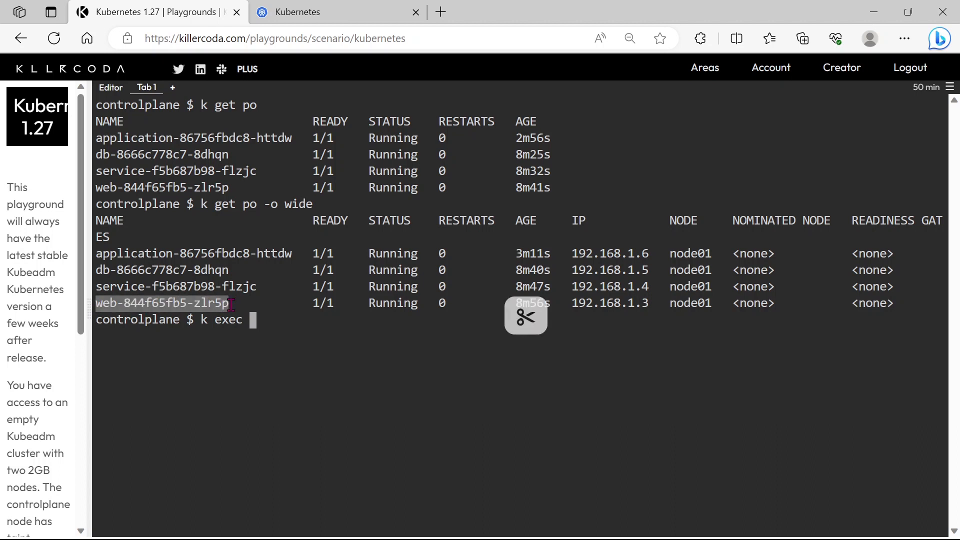
{"action": "type", "text": "web-844f65fb5-zlr5p --"}
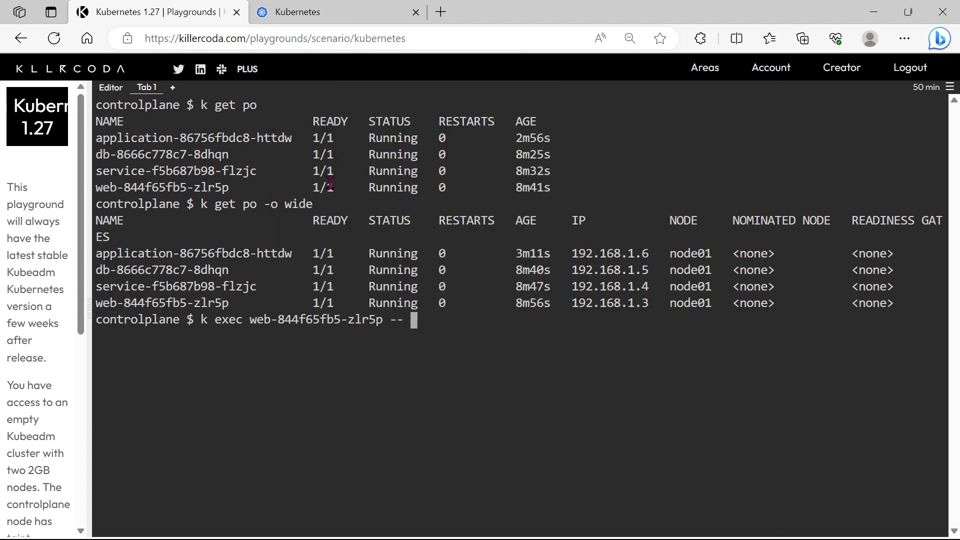
{"action": "type", "text": "telnet"}
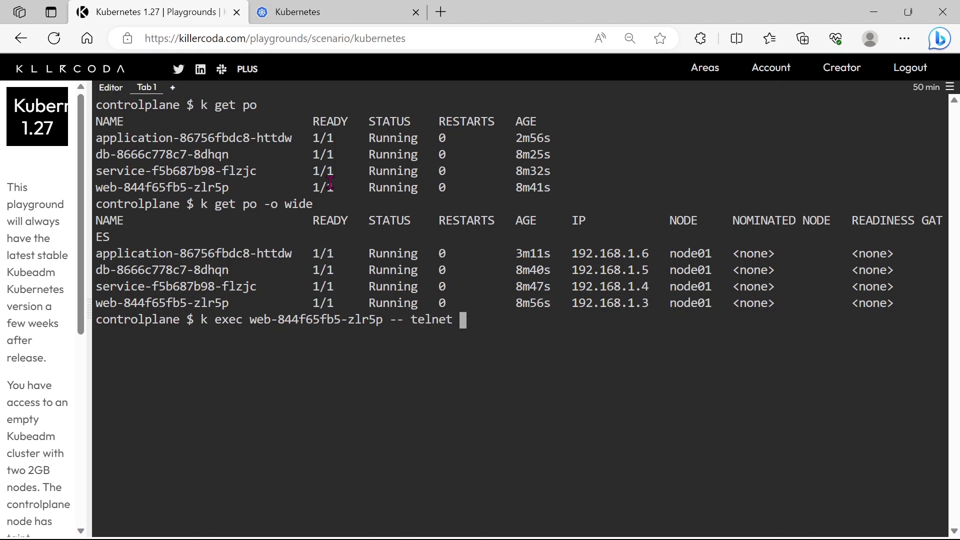
{"action": "mouse_move", "coordinate": [586, 287]}
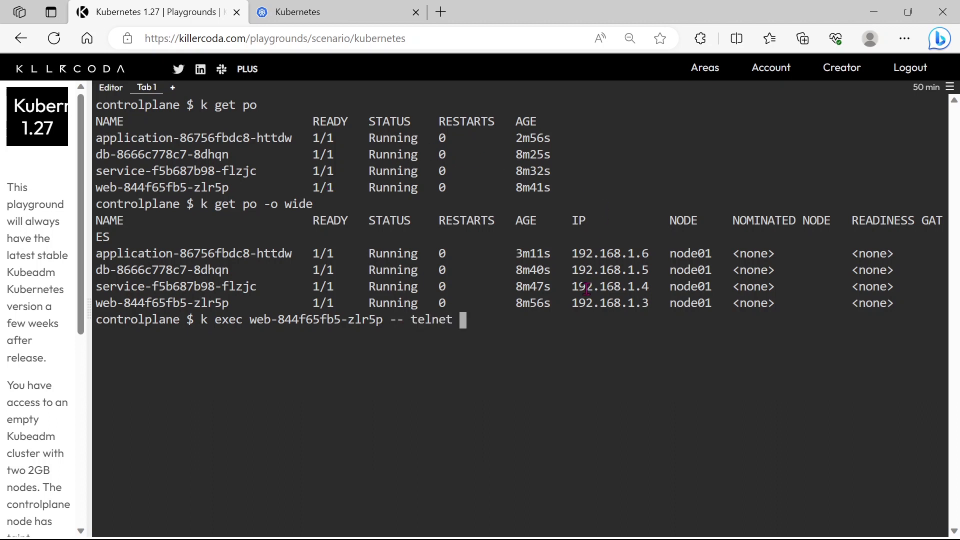
{"action": "double_click", "coordinate": [609, 286]}
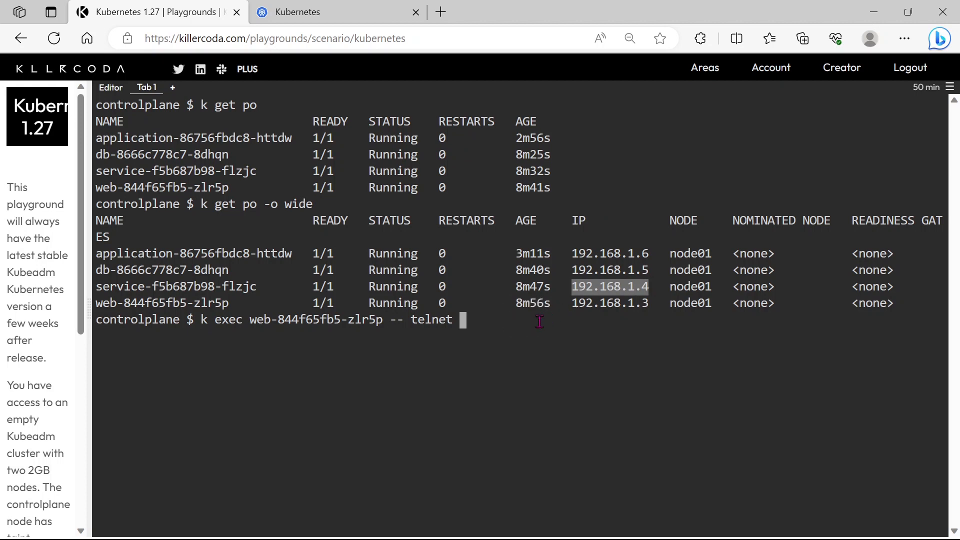
{"action": "type", "text": "192.168.1.4"}
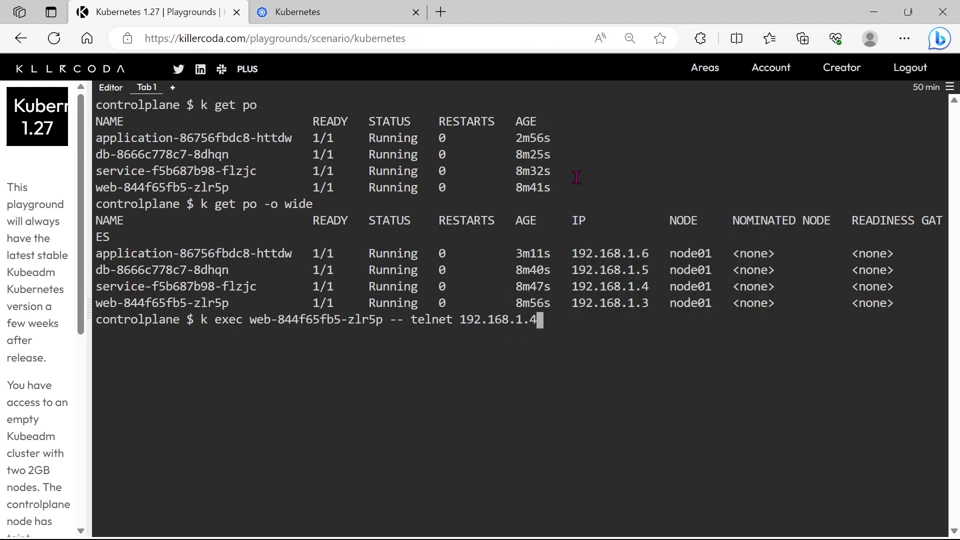
{"action": "type", "text": "8080"}
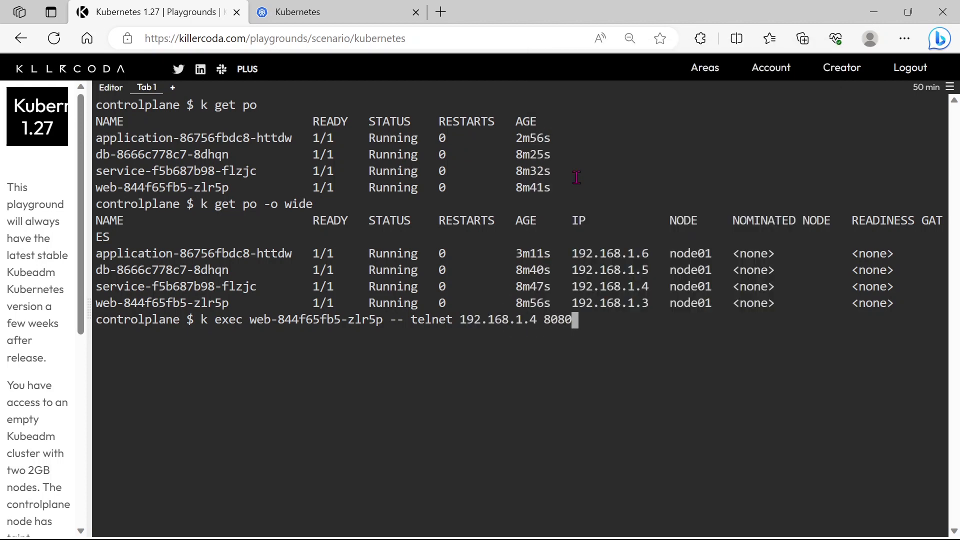
{"action": "key", "text": "Return"}
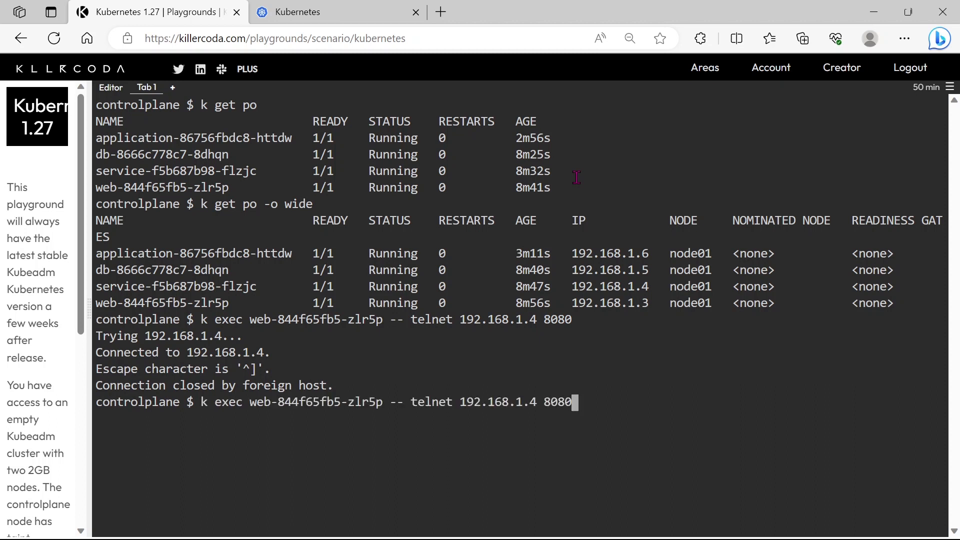
- Repeat the telnet test to db at 192.168.1.5:3306 and application at 192.168.1.6:80
{"action": "key", "text": "Backspace"}
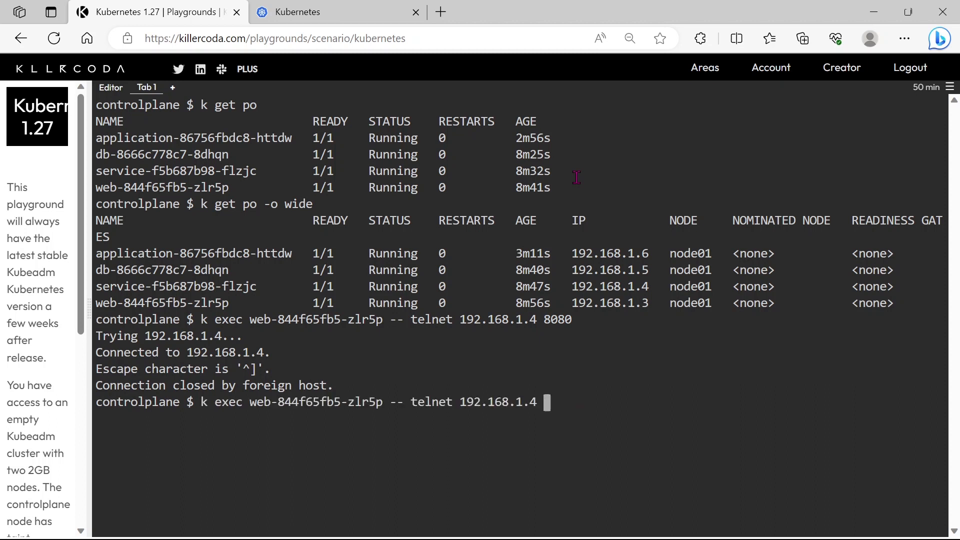
{"action": "key", "text": "Backspace"}
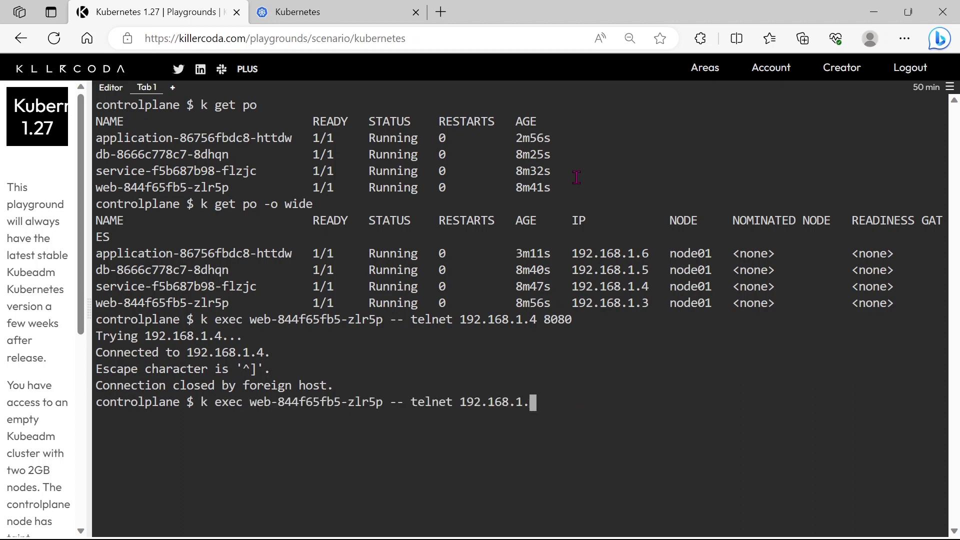
{"action": "type", "text": "5 330"}
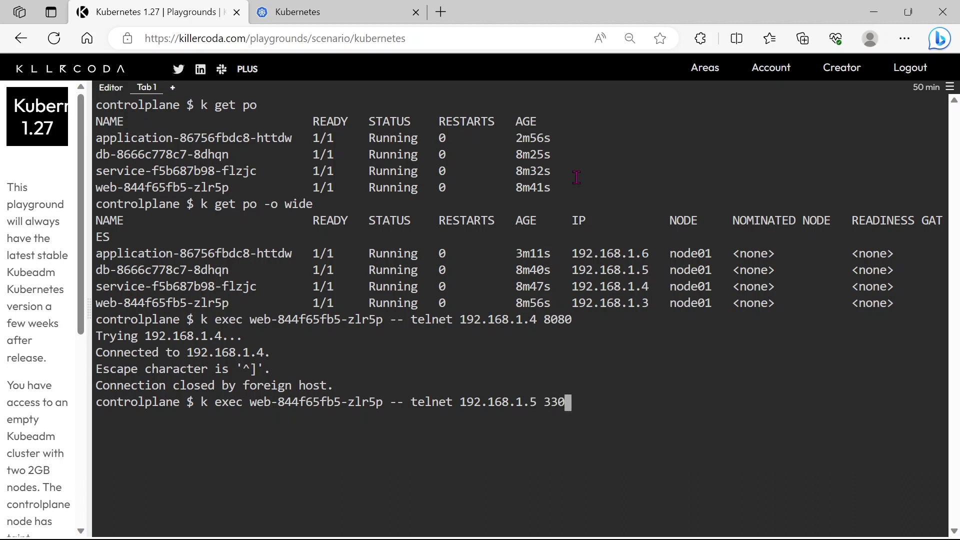
{"action": "key", "text": "Return"}
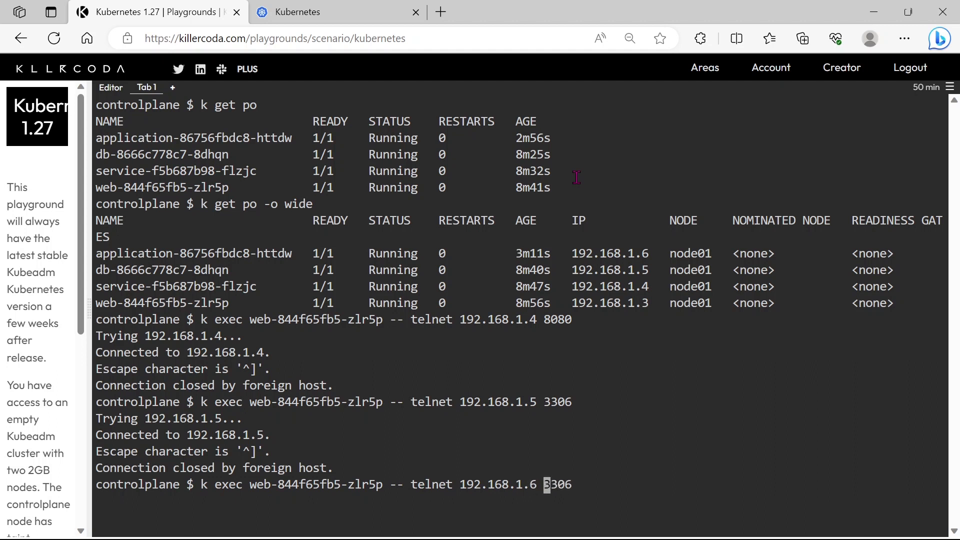
{"action": "key", "text": "BackSpace"}
{"action": "type", "text": "8"}
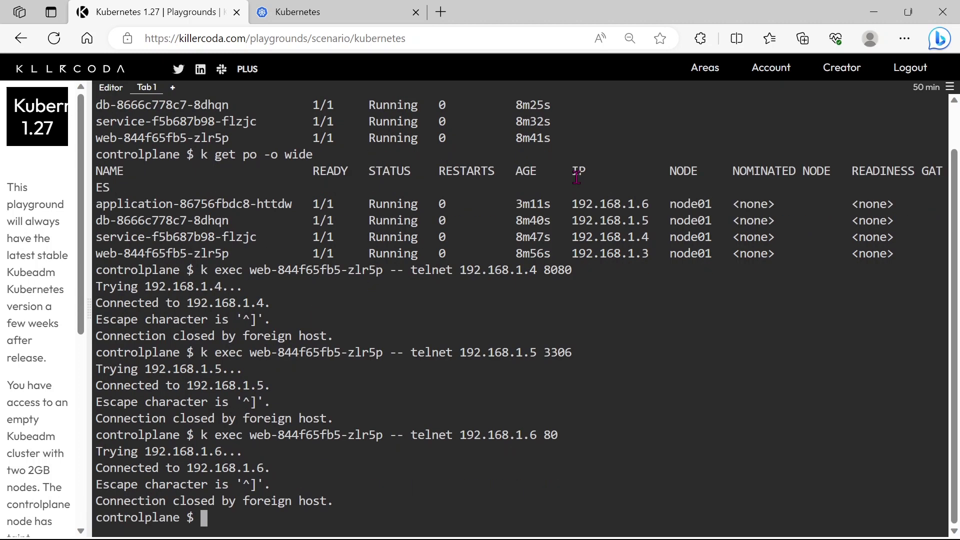
{"action": "mouse_move", "coordinate": [112, 230]}
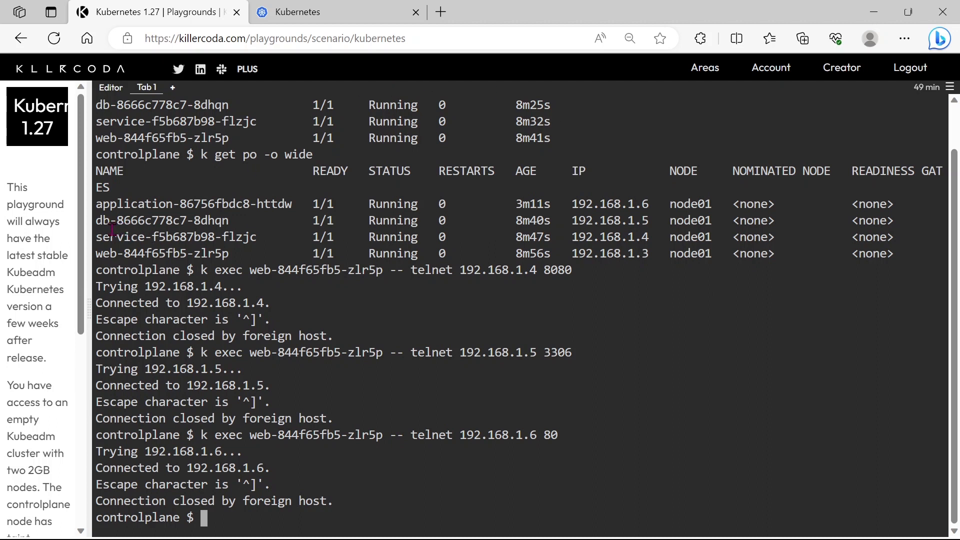
{"action": "mouse_move", "coordinate": [576, 175]}
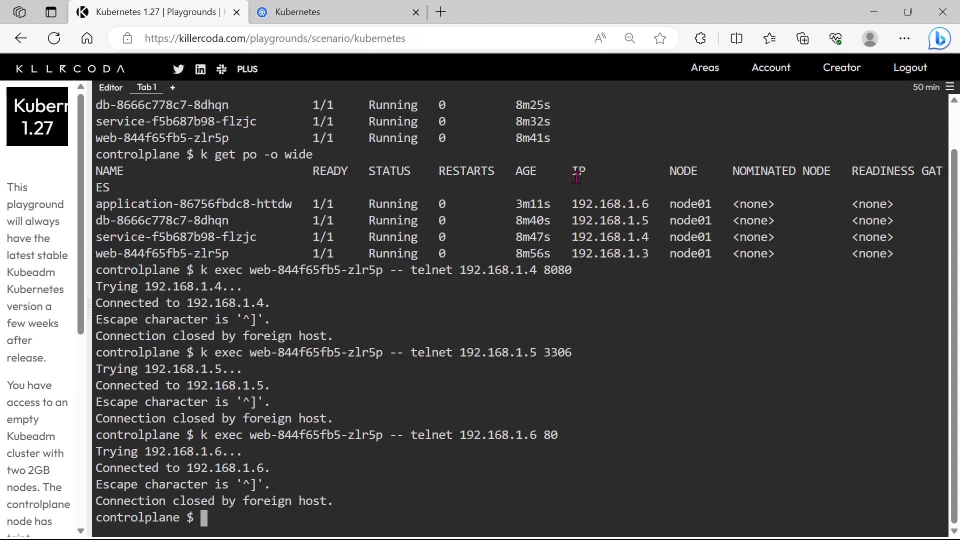
{"action": "mouse_move", "coordinate": [129, 237]}
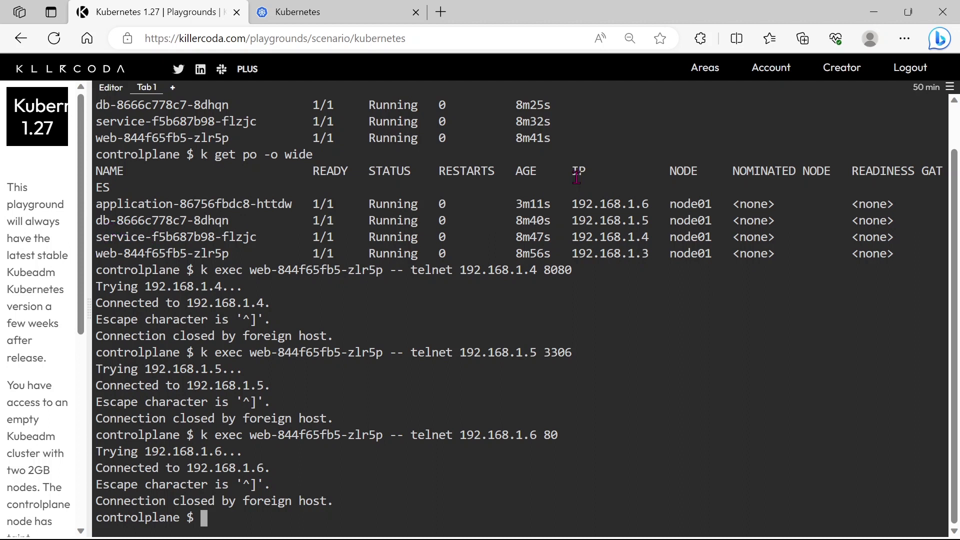
{"action": "mouse_move", "coordinate": [392, 88]}
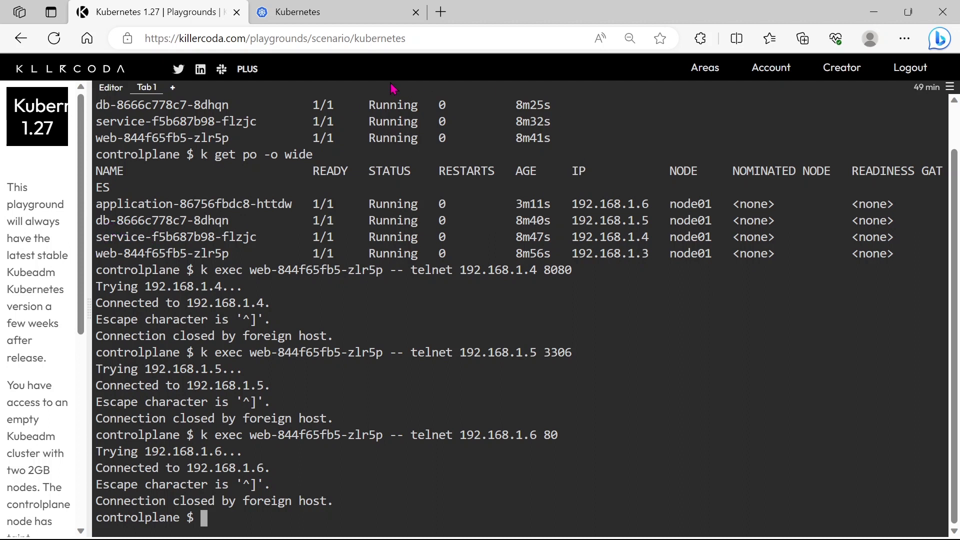
{"action": "mouse_move", "coordinate": [101, 248]}
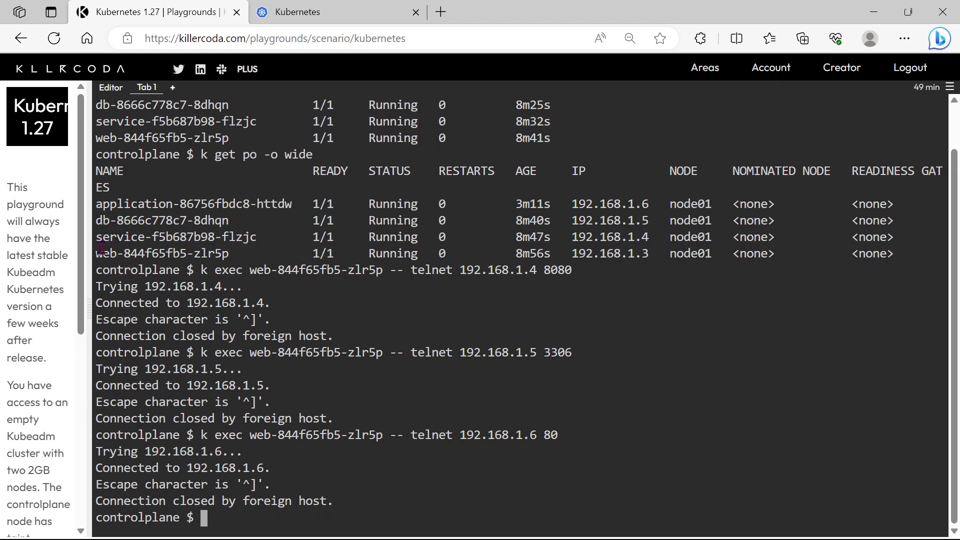
{"action": "double_click", "coordinate": [162, 253]}
{"action": "type", "text": "k g"}
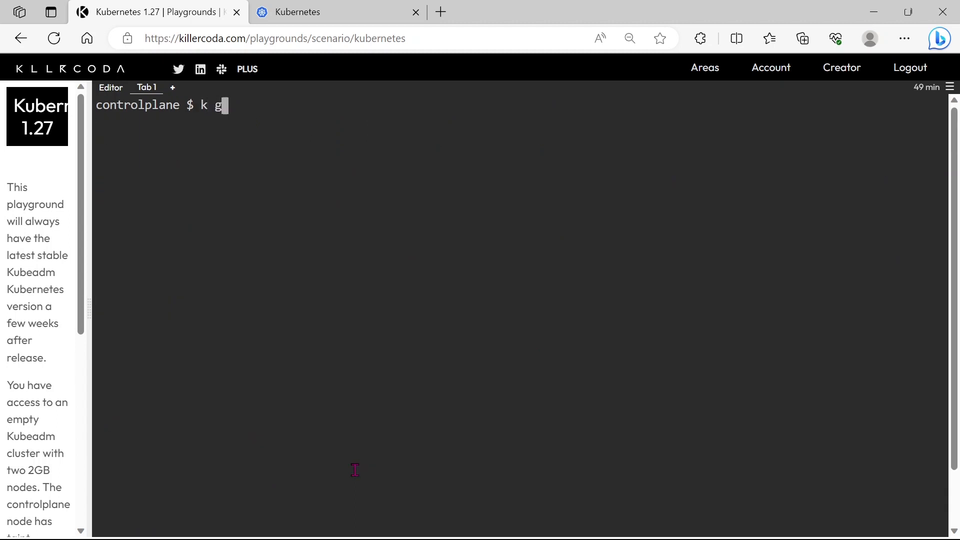
- List the pods with --show-labels, revealing app=web on web and app=service on two pods
{"action": "type", "text": "et po --sh"}
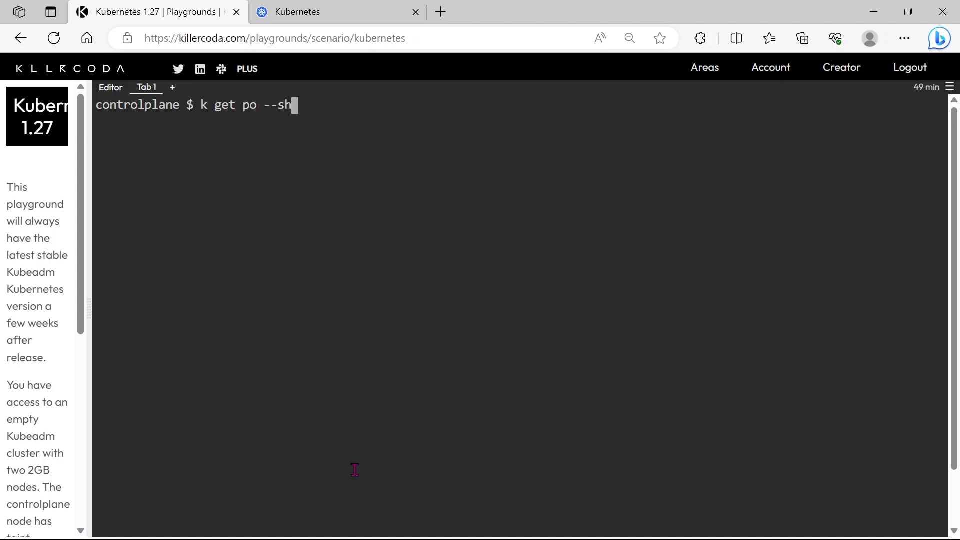
{"action": "type", "text": "ow-lab"}
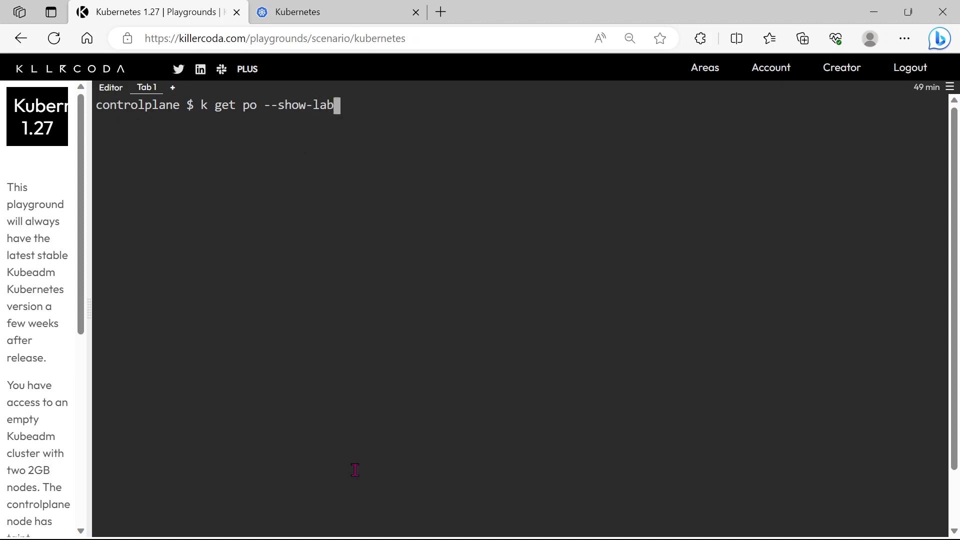
{"action": "key", "text": "Return"}
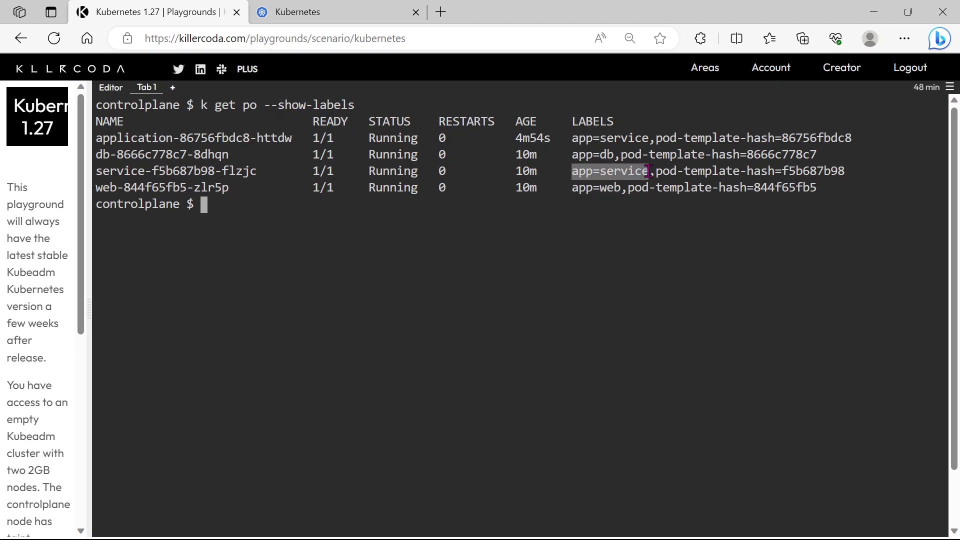
{"action": "key", "text": "ctrl+x"}
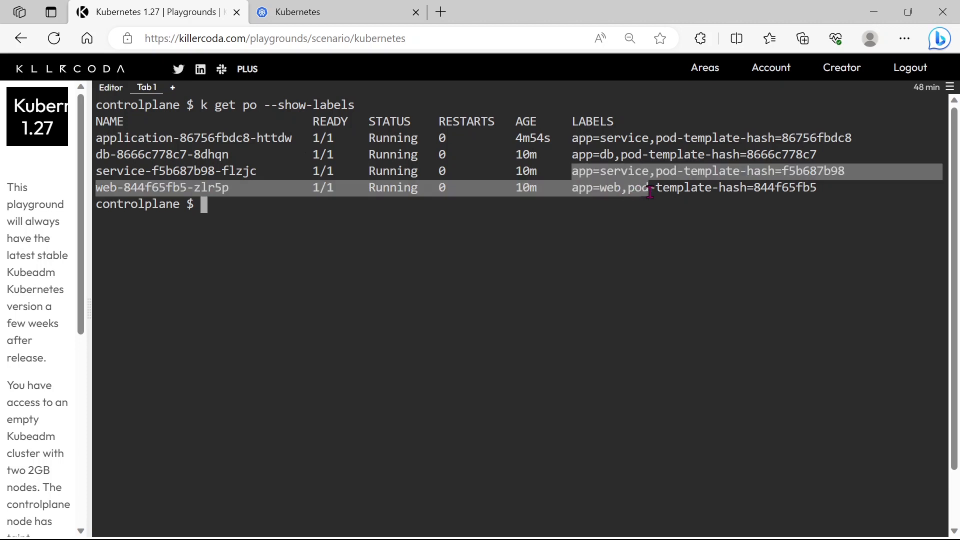
{"action": "left_click", "coordinate": [390, 212]}
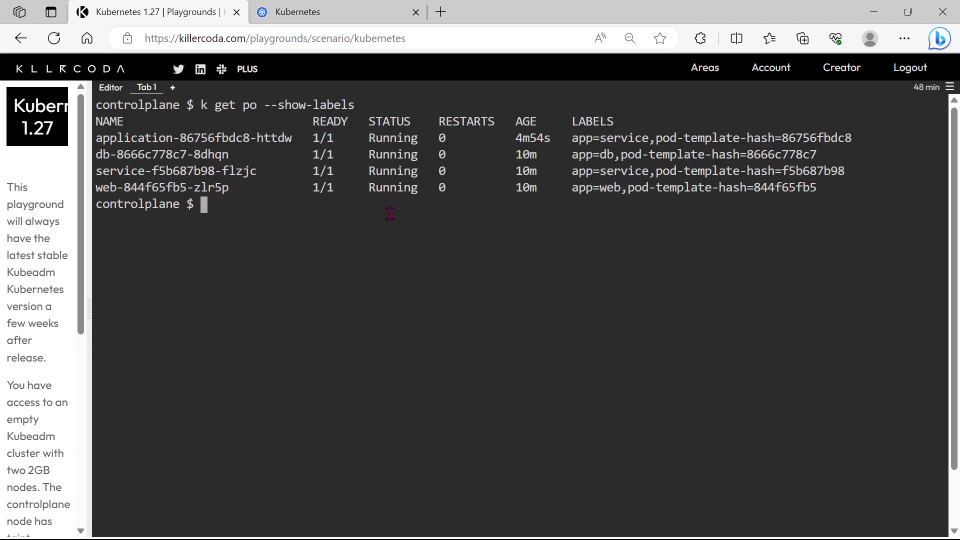
{"action": "mouse_move", "coordinate": [574, 198]}
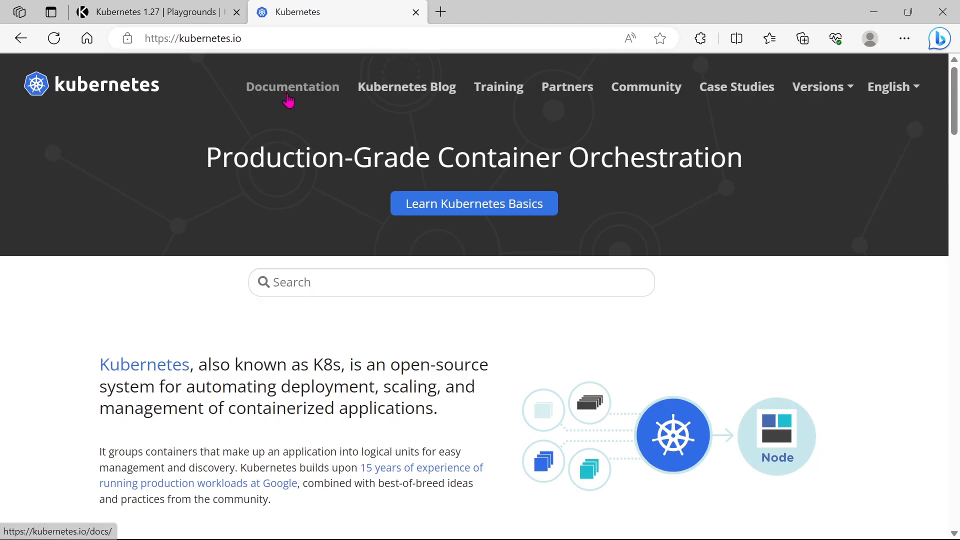
- Search the Kubernetes documentation for 'networkpolicies' to reach the Network Policies page
{"action": "left_click", "coordinate": [292, 86]}
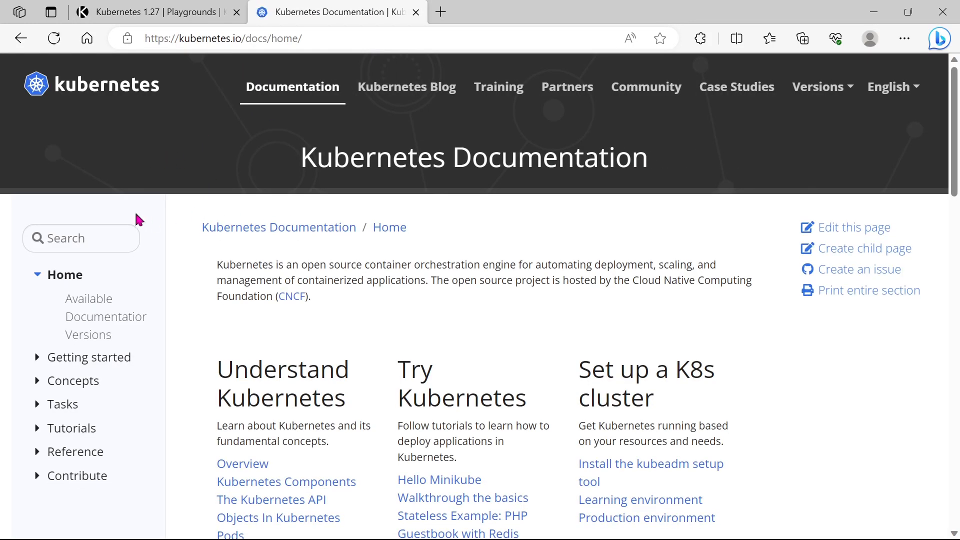
{"action": "type", "text": "networ"}
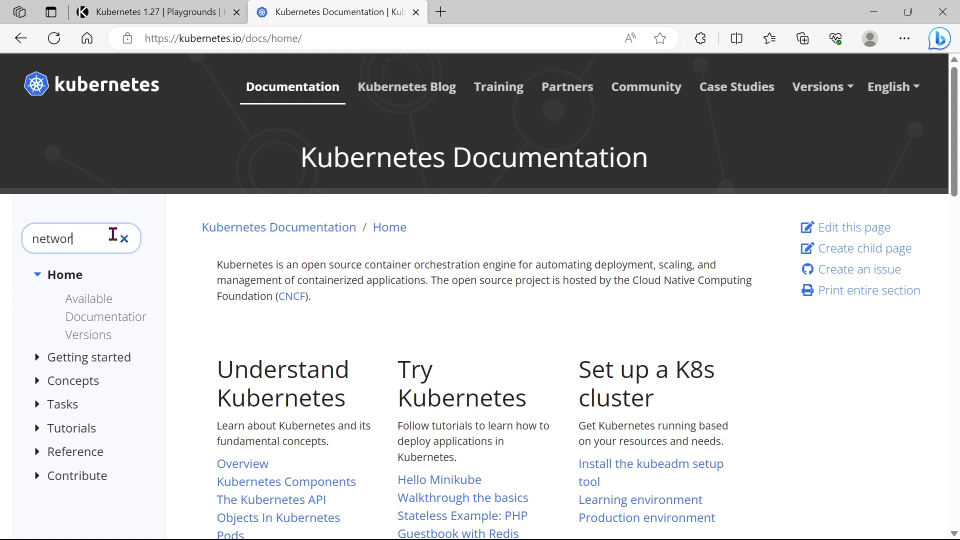
{"action": "type", "text": "policies"}
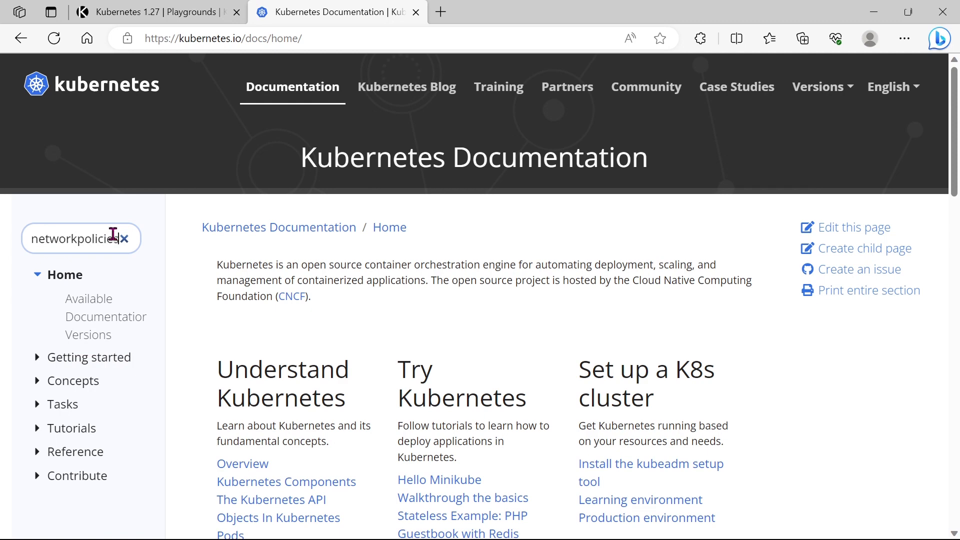
{"action": "key", "text": "Return"}
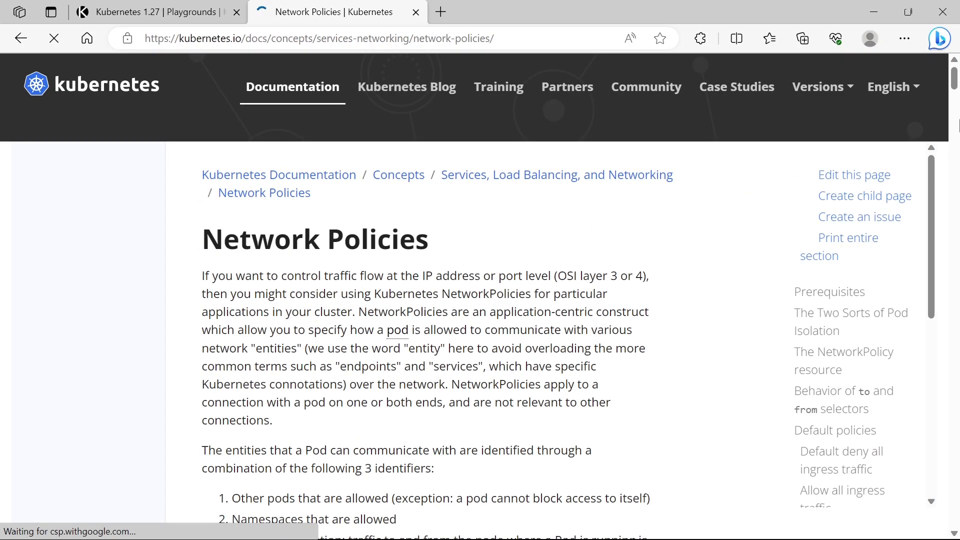
- Select the whole example test-network-policy YAML manifest for copying
{"action": "scroll", "scroll_direction": "down", "scroll_amount": 3}
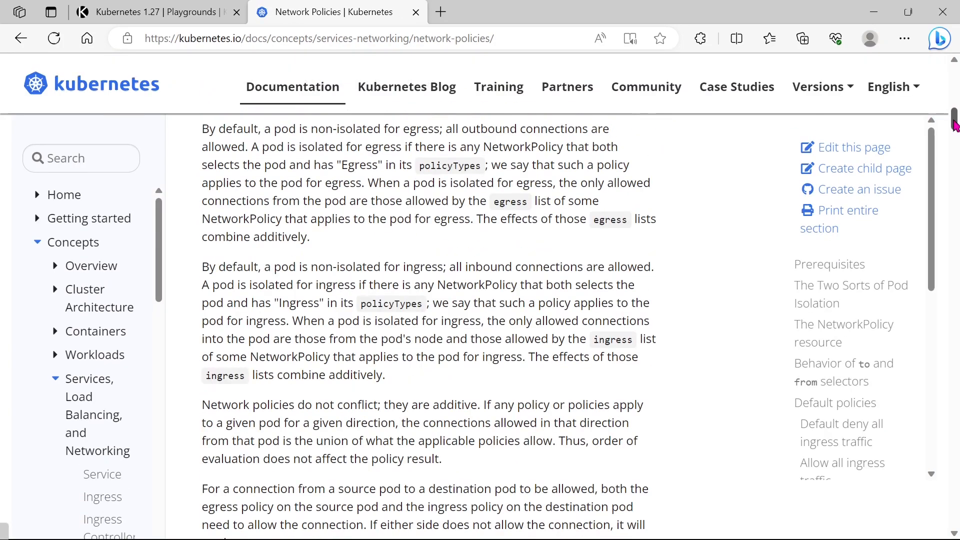
{"action": "scroll", "scroll_direction": "down", "scroll_amount": 3}
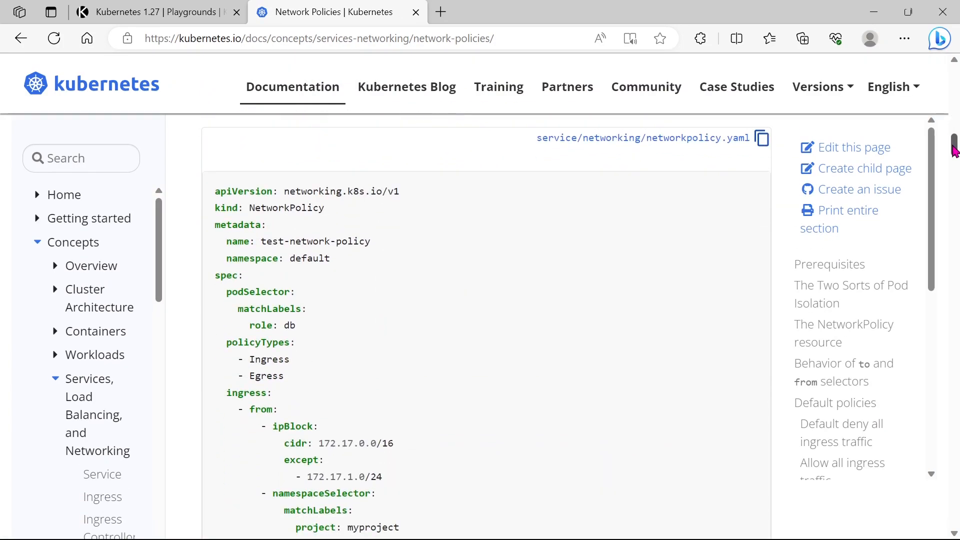
{"action": "left_click_drag", "start_coordinate": [215, 190], "coordinate": [222, 225]}
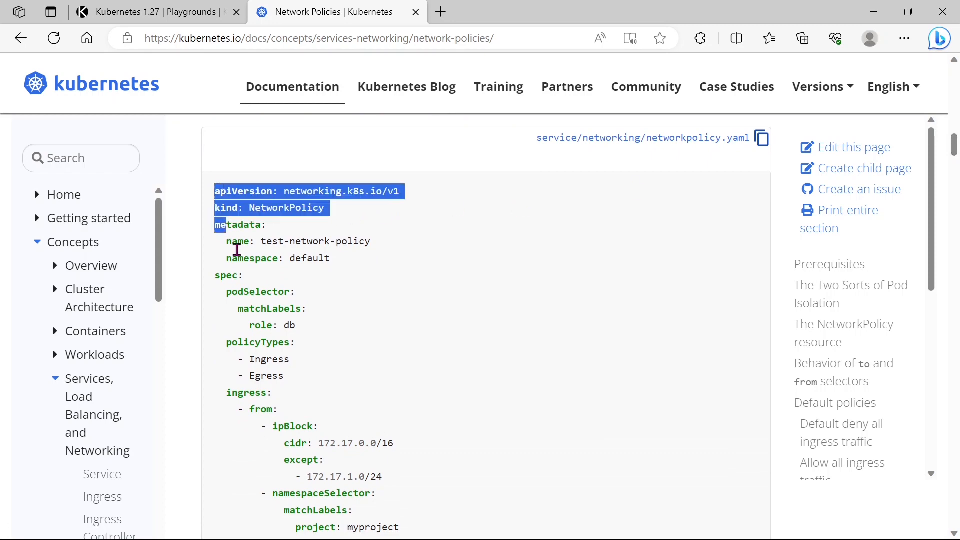
{"action": "scroll", "scroll_direction": "down", "scroll_amount": 3}
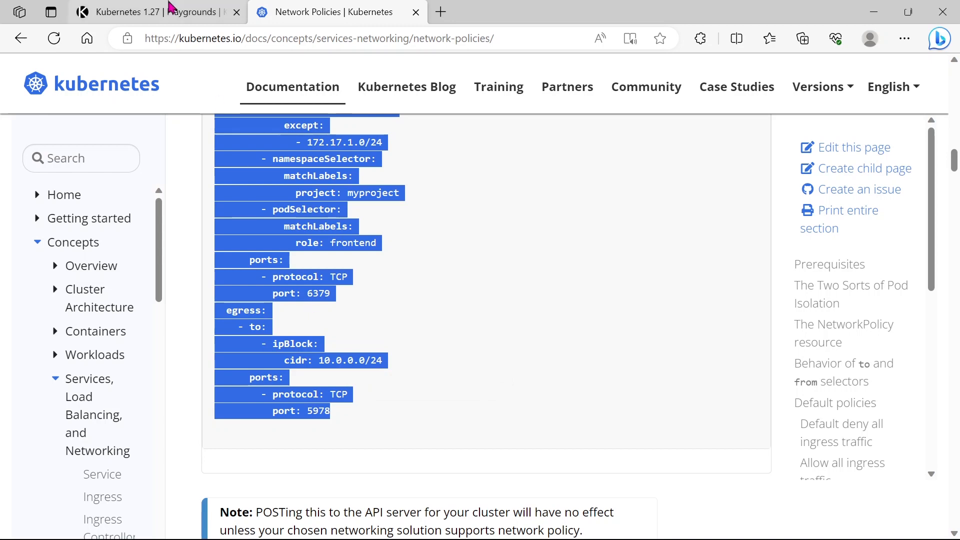
- Paste the example NetworkPolicy into a new vi file and trim it to egress-only for app: web
{"action": "left_click", "coordinate": [154, 12]}
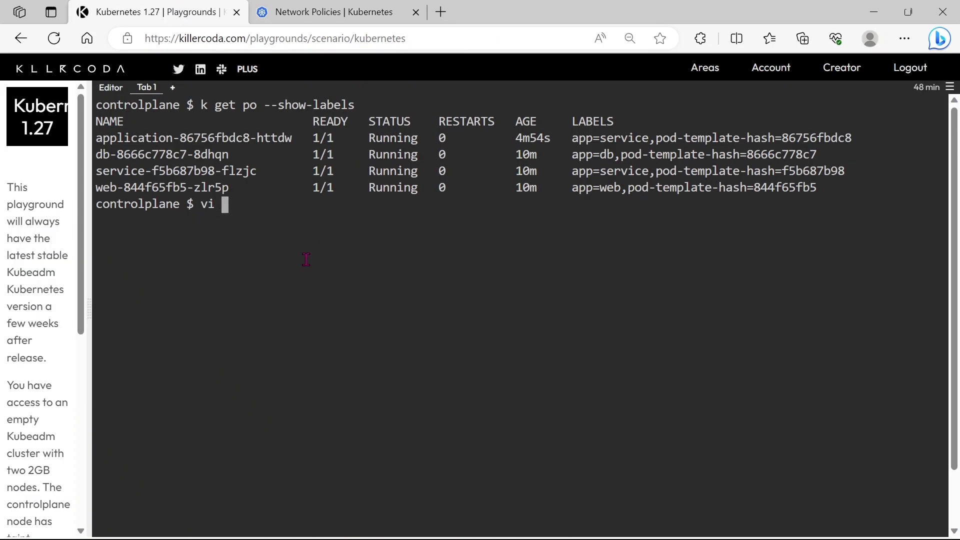
{"action": "type", "text": "17"}
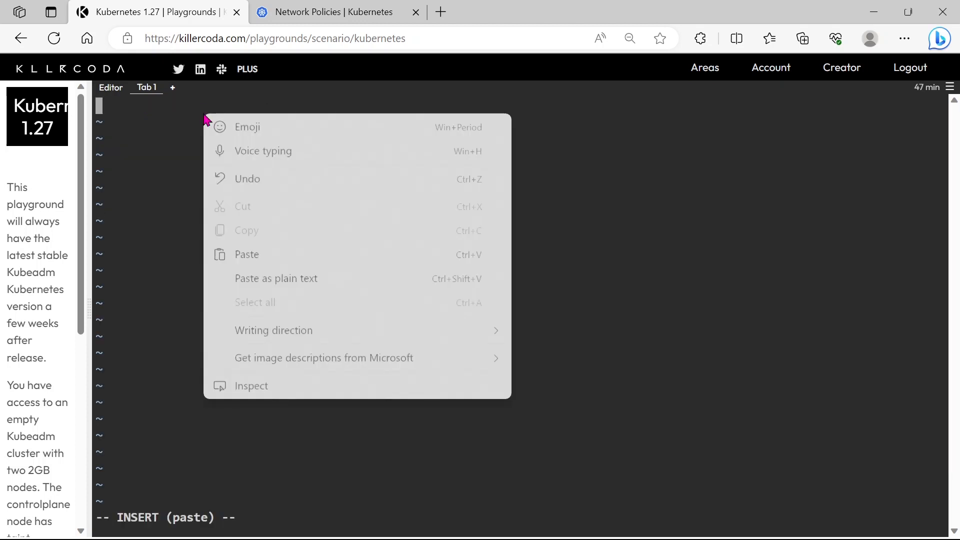
{"action": "left_click", "coordinate": [257, 255]}
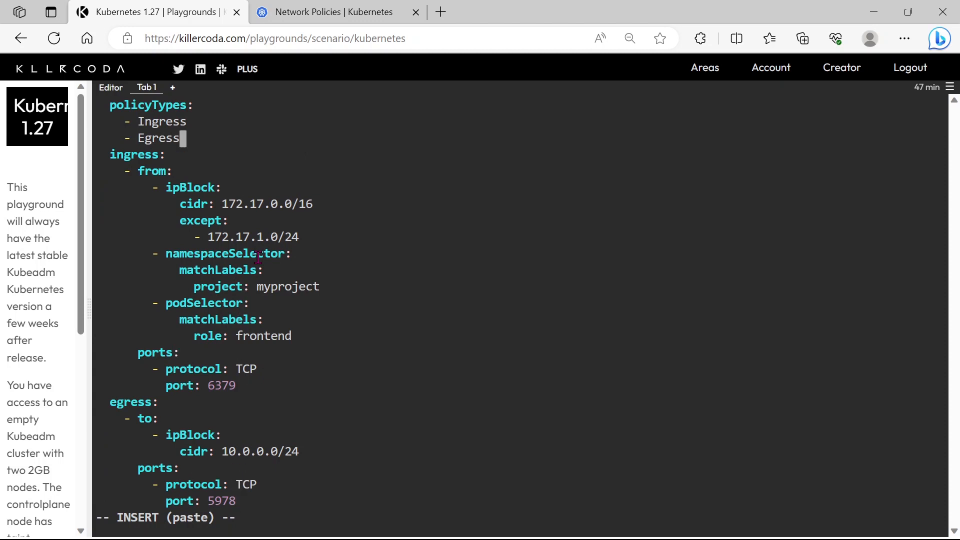
{"action": "scroll", "scroll_direction": "up", "scroll_amount": 3}
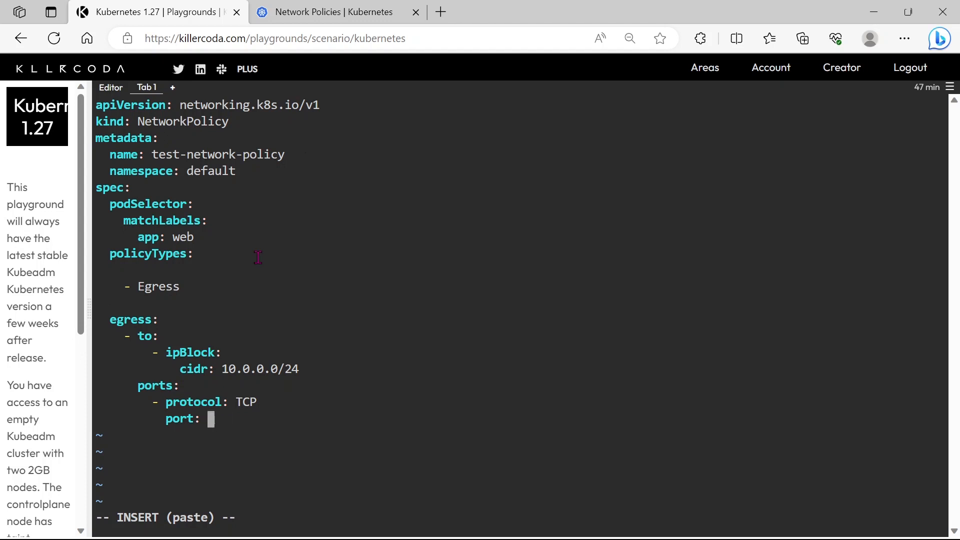
- Set the egress port to 8080 and return to the documentation for the podSelector block
{"action": "type", "text": "8080"}
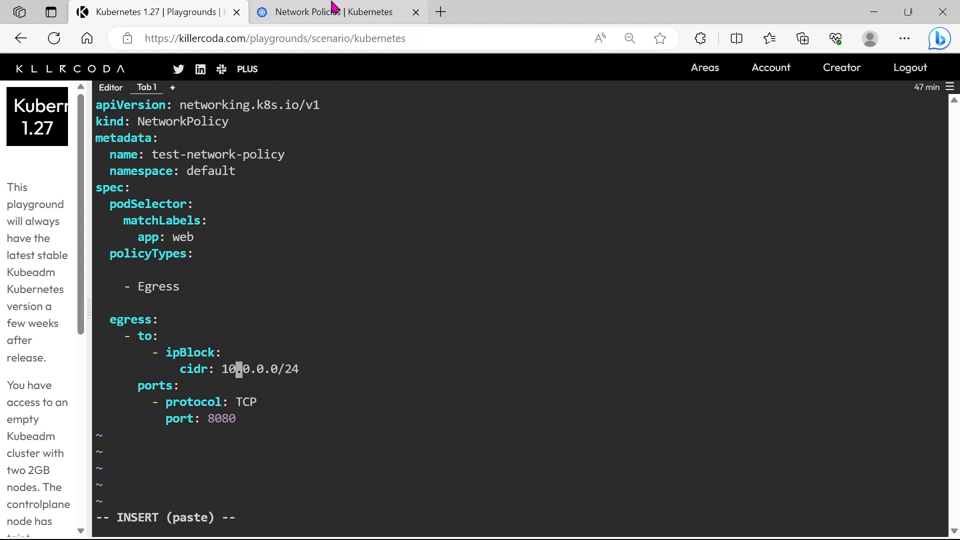
{"action": "left_click", "coordinate": [324, 12]}
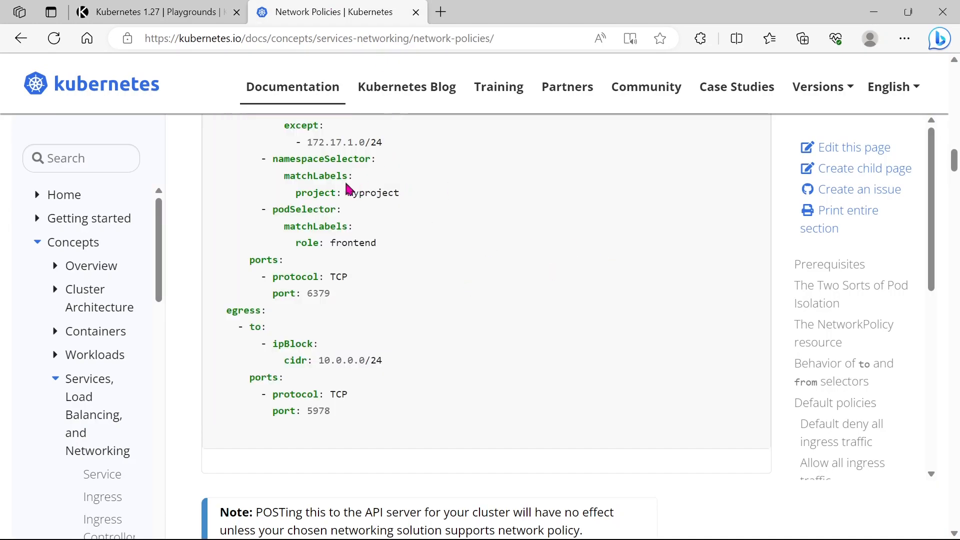
{"action": "mouse_move", "coordinate": [376, 242]}
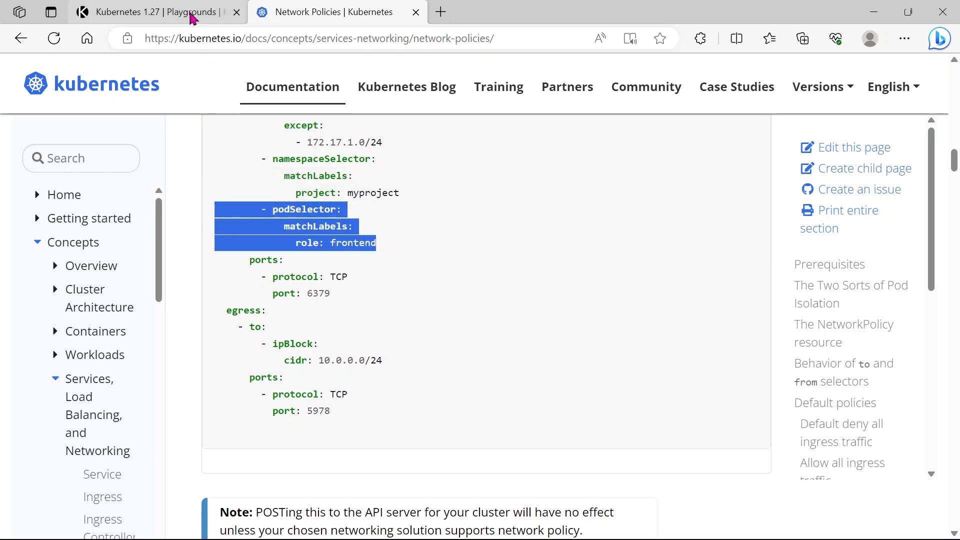
- Make egress target pods labelled app: service and remove the leftover ipBlock line
{"action": "left_click", "coordinate": [153, 12]}
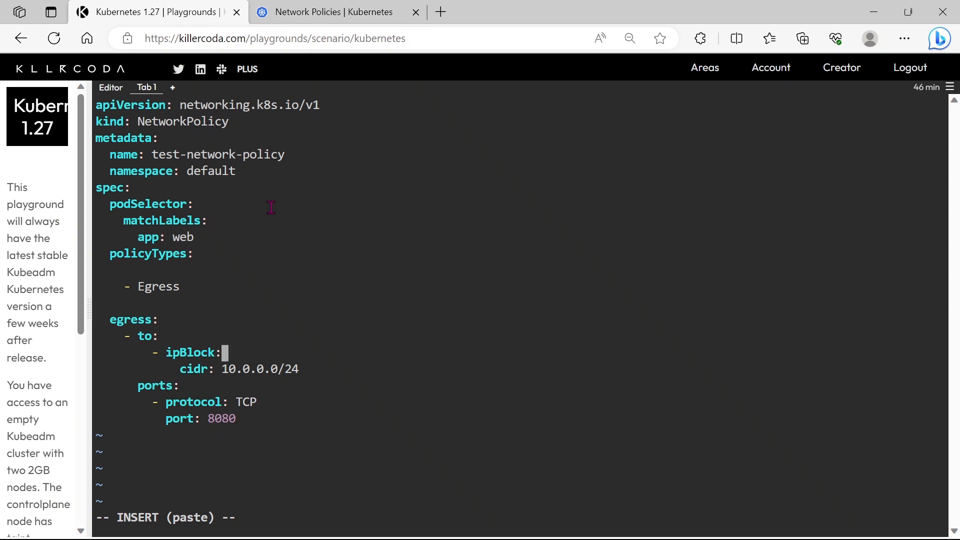
{"action": "key", "text": "Return"}
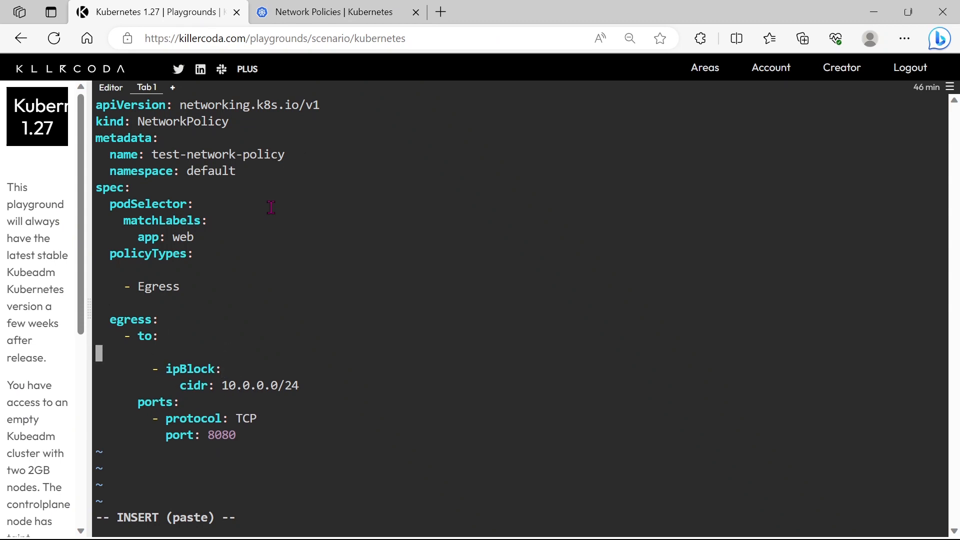
{"action": "right_click", "coordinate": [271, 208]}
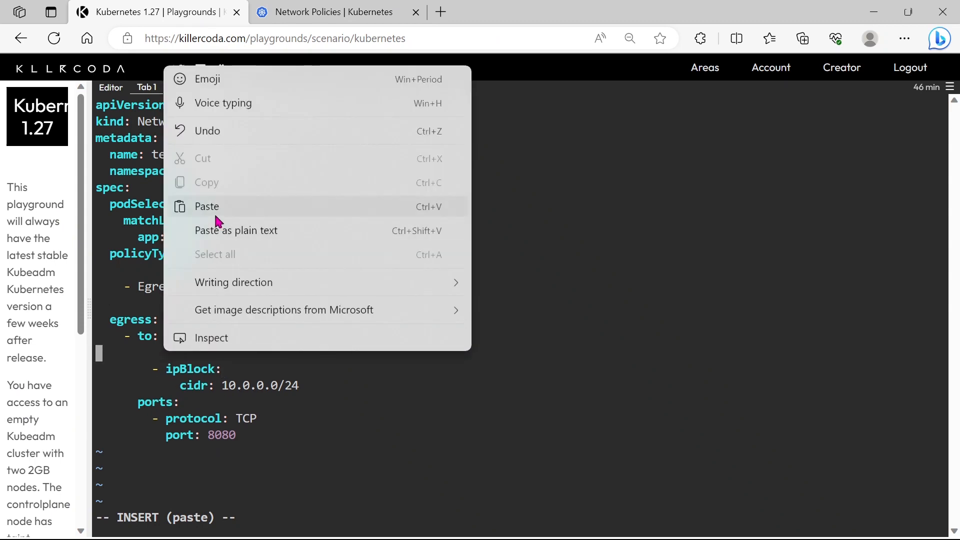
{"action": "left_click", "coordinate": [206, 206]}
{"action": "type", "text": "a"}
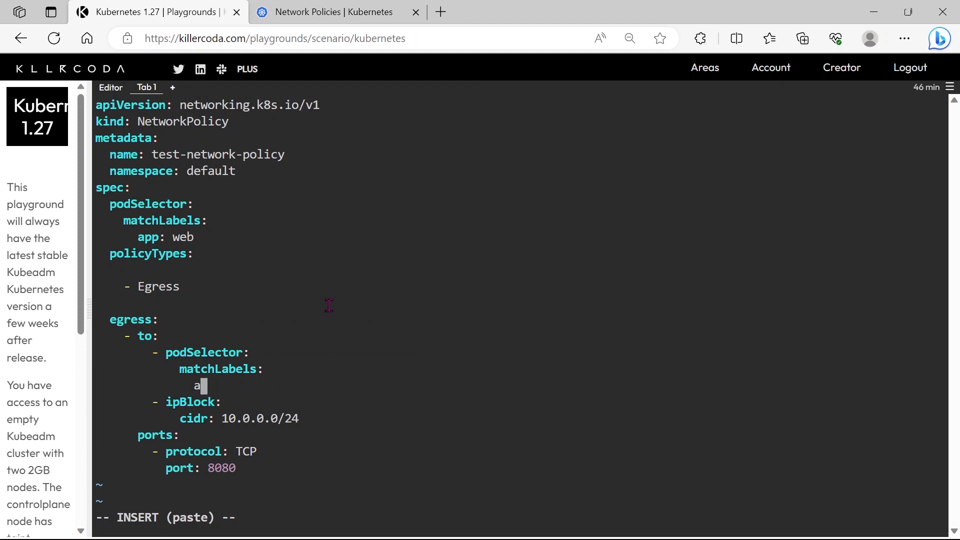
{"action": "type", "text": "pp:"}
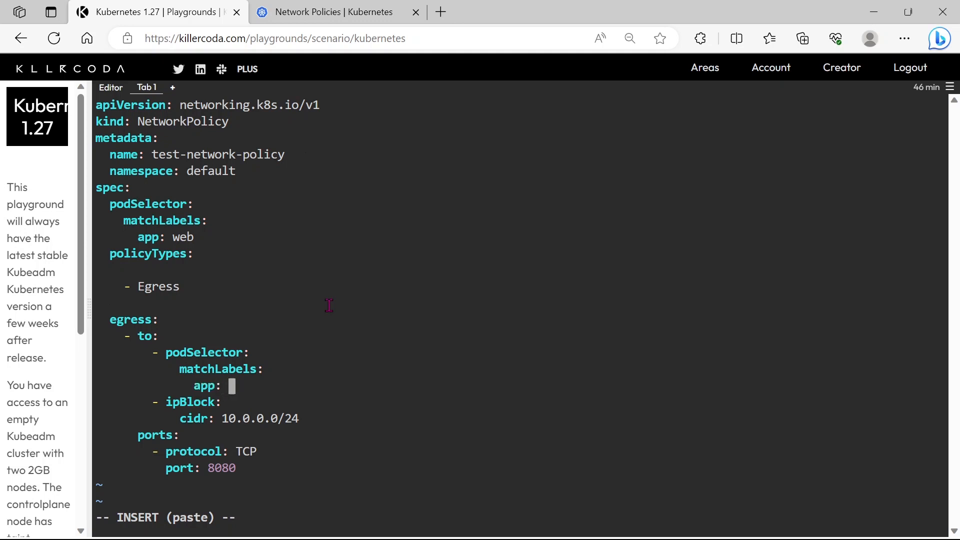
{"action": "type", "text": "service"}
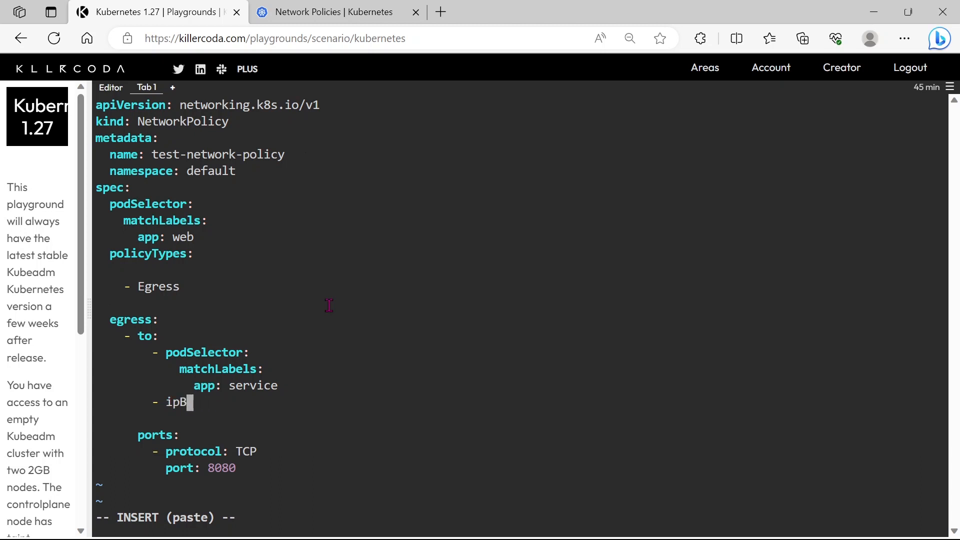
{"action": "key", "text": "Backspace"}
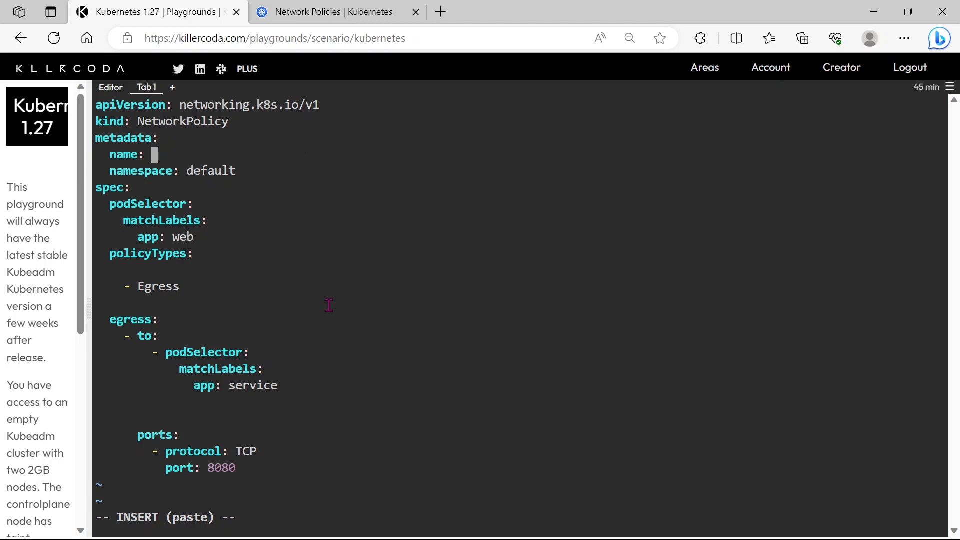
- Name the policy netpolicy and save 17.yaml with :wq, returning to the shell
{"action": "type", "text": "netpo"}
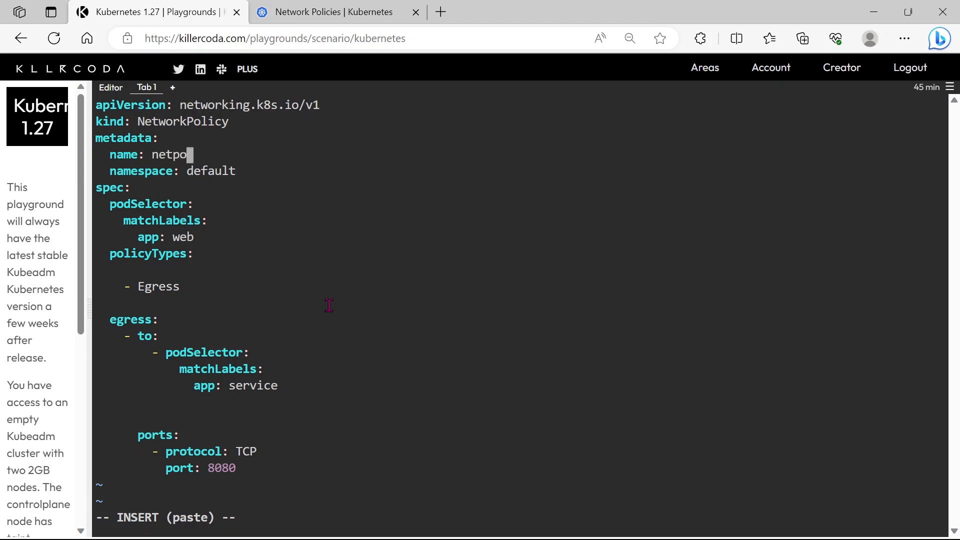
{"action": "type", "text": "licy"}
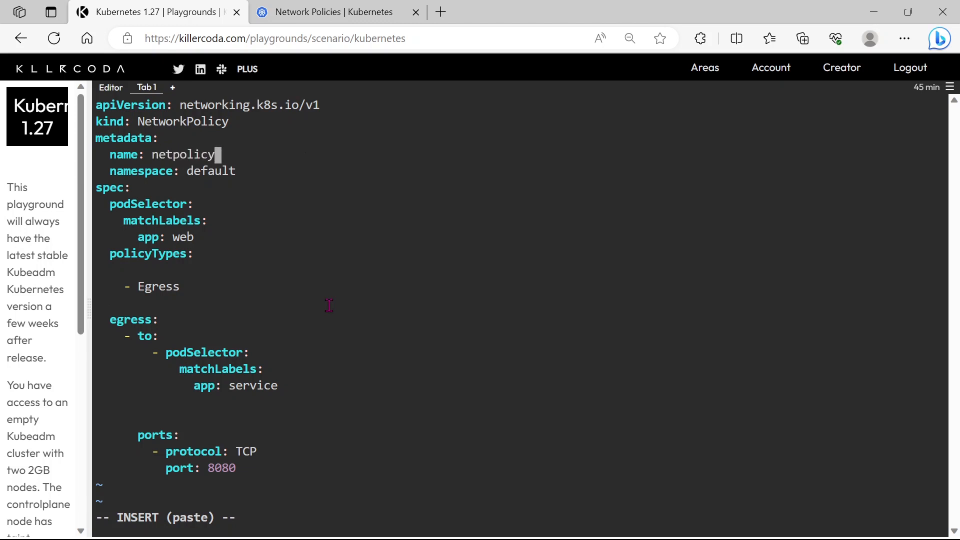
{"action": "key", "text": "Escape"}
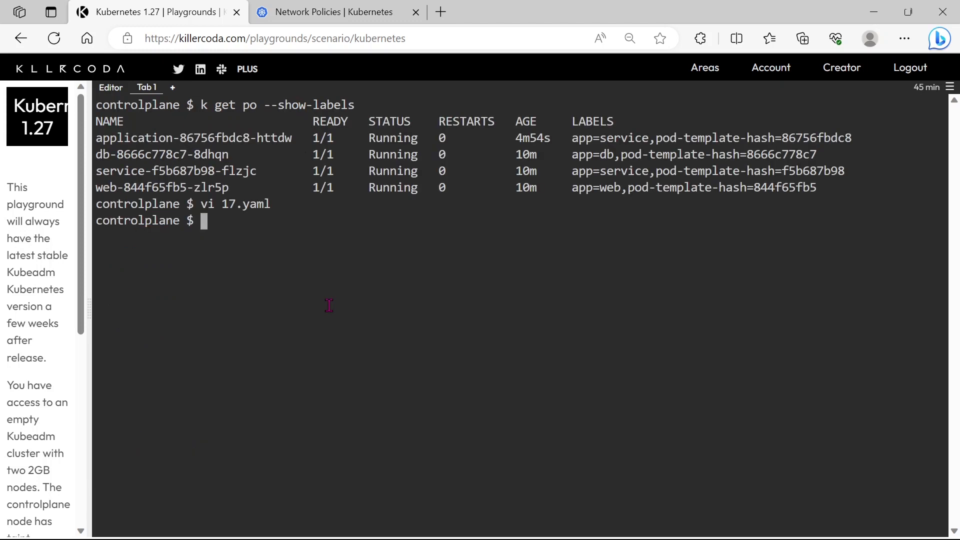
- Apply 17.yaml and list network policies to confirm netpolicy exists with pod selector app=web
{"action": "type", "text": "k apply"}
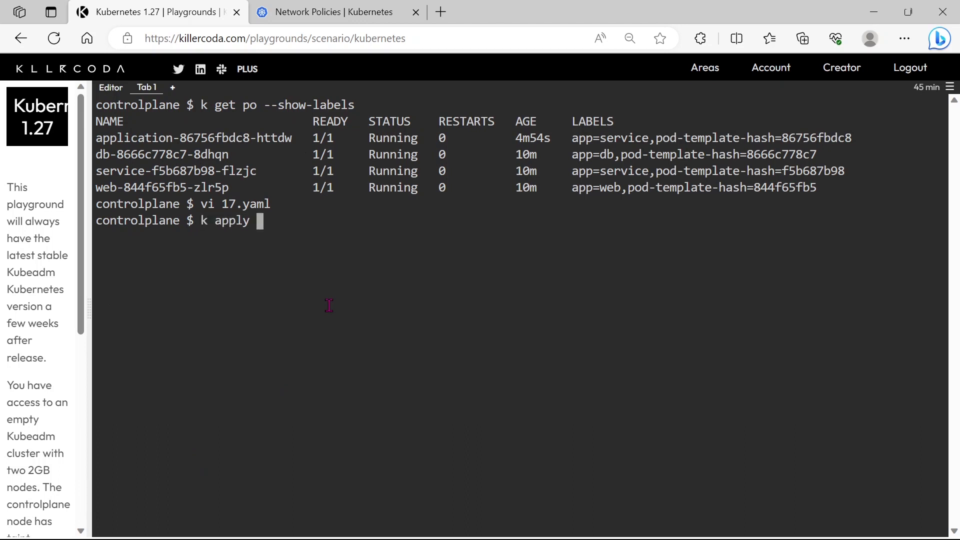
{"action": "type", "text": "-f 17.yaml"}
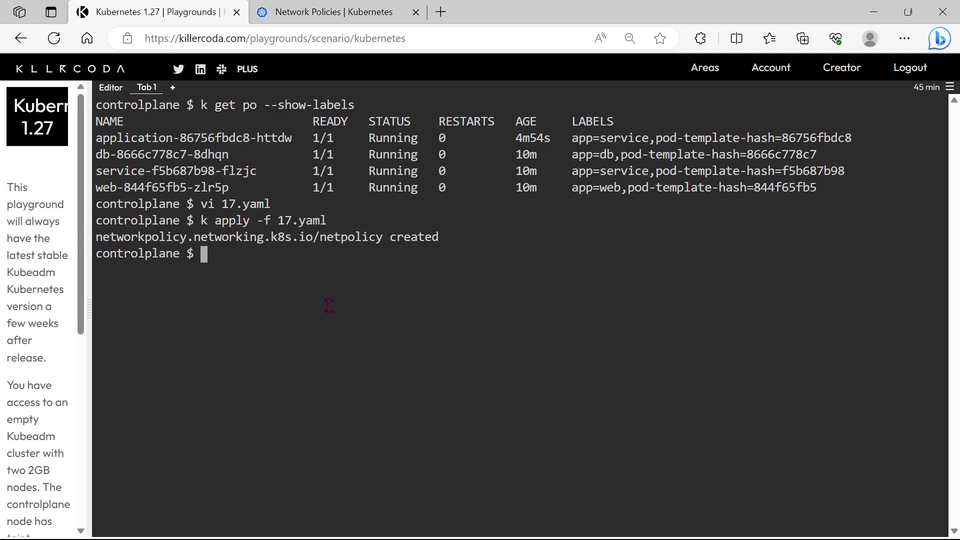
{"action": "type", "text": "k get np"}
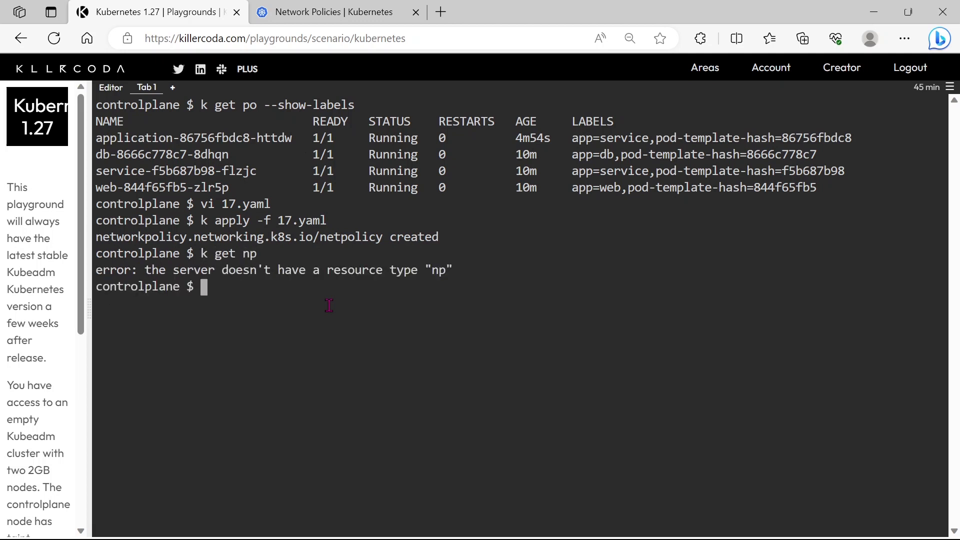
{"action": "type", "text": "k get"}
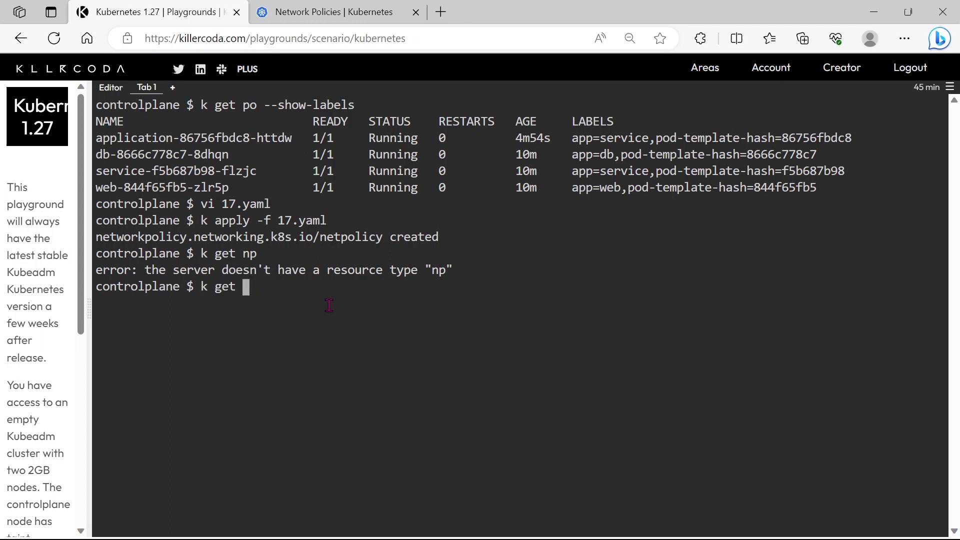
{"action": "type", "text": "networ"}
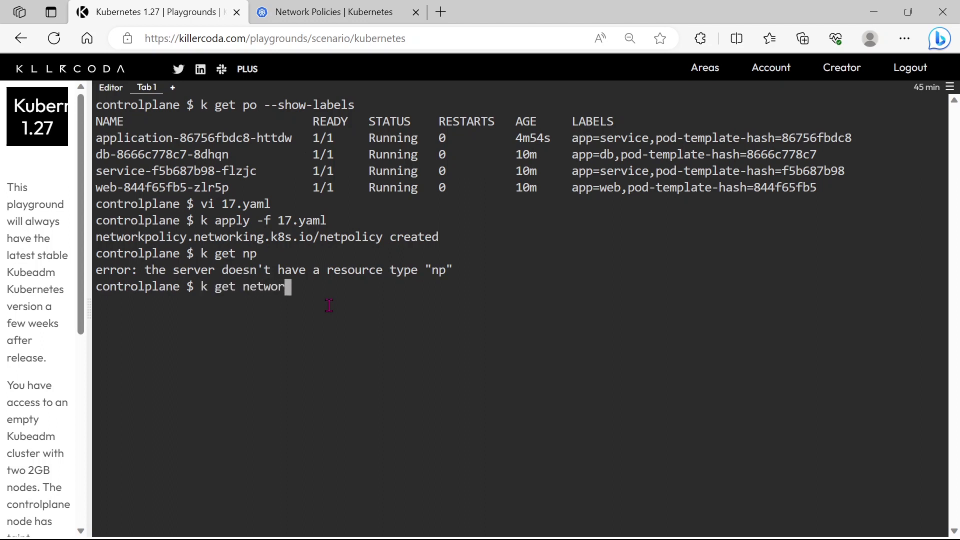
{"action": "type", "text": "kpolic"}
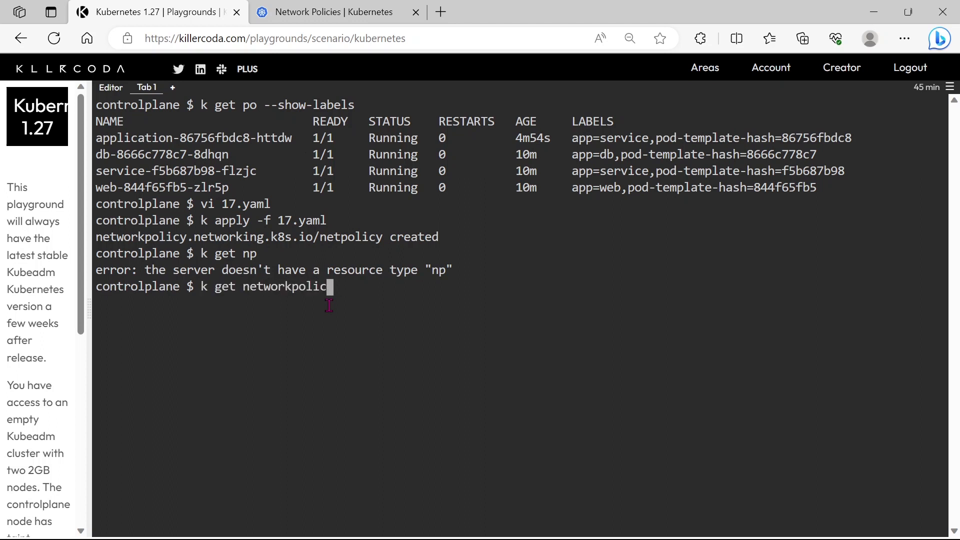
{"action": "key", "text": "Return"}
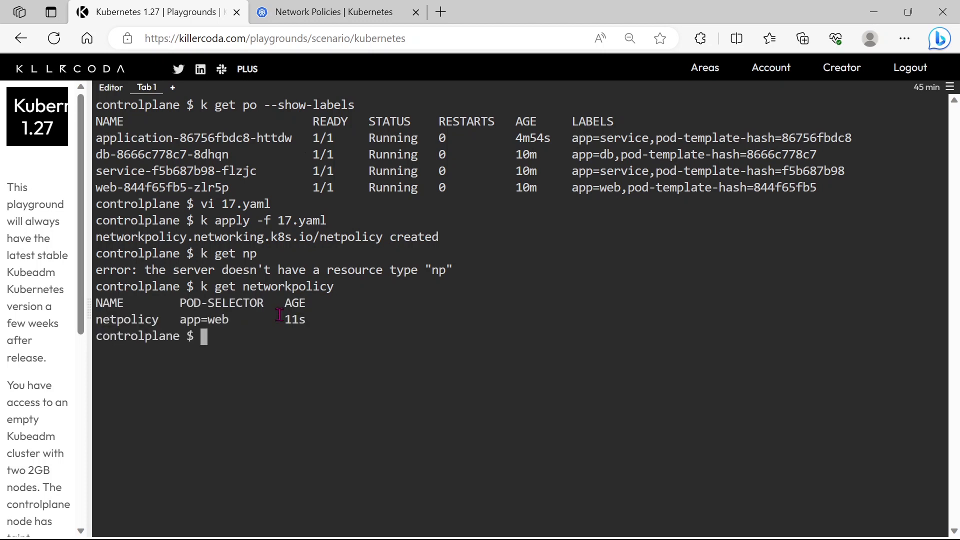
{"action": "mouse_move", "coordinate": [193, 321]}
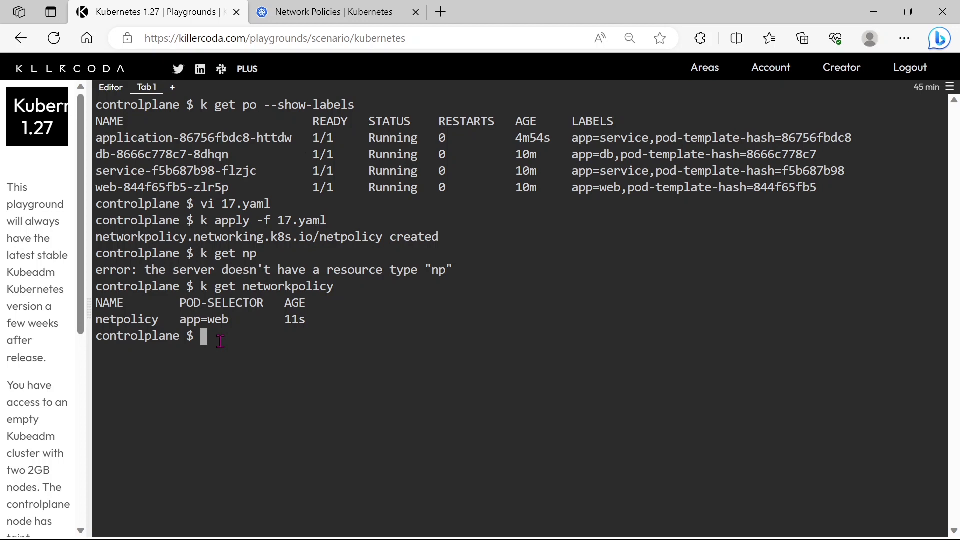
- List the pods in wide format to show each pod's IP address
{"action": "type", "text": "k get"}
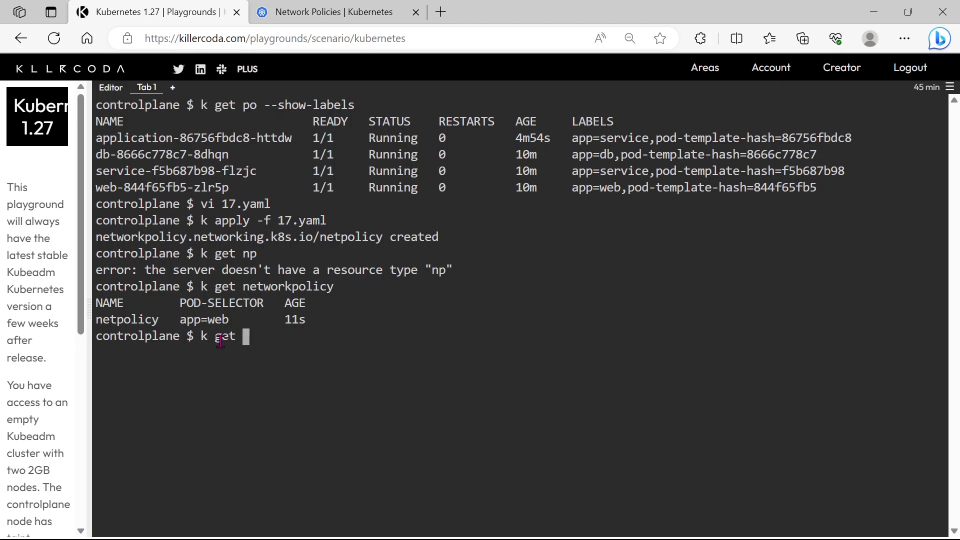
{"action": "type", "text": "po -o"}
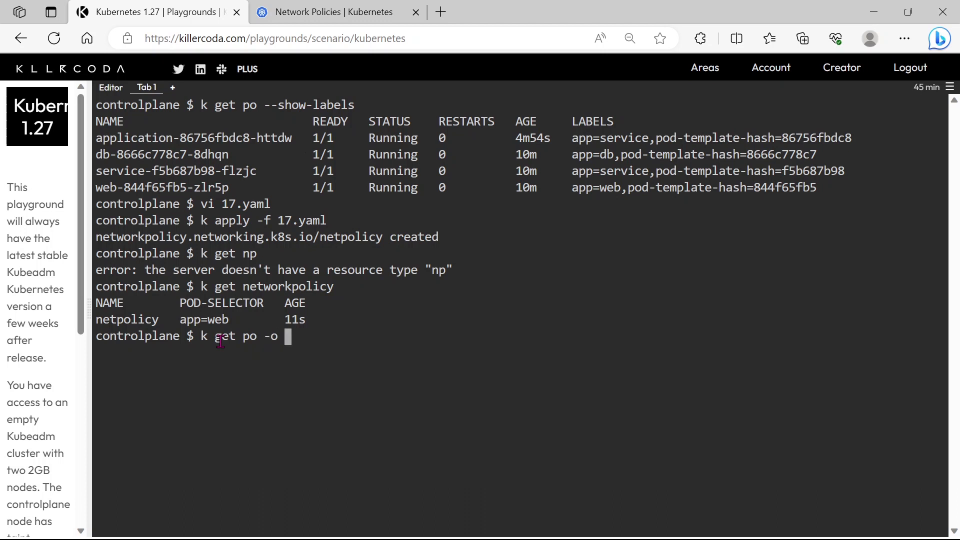
{"action": "type", "text": "w"}
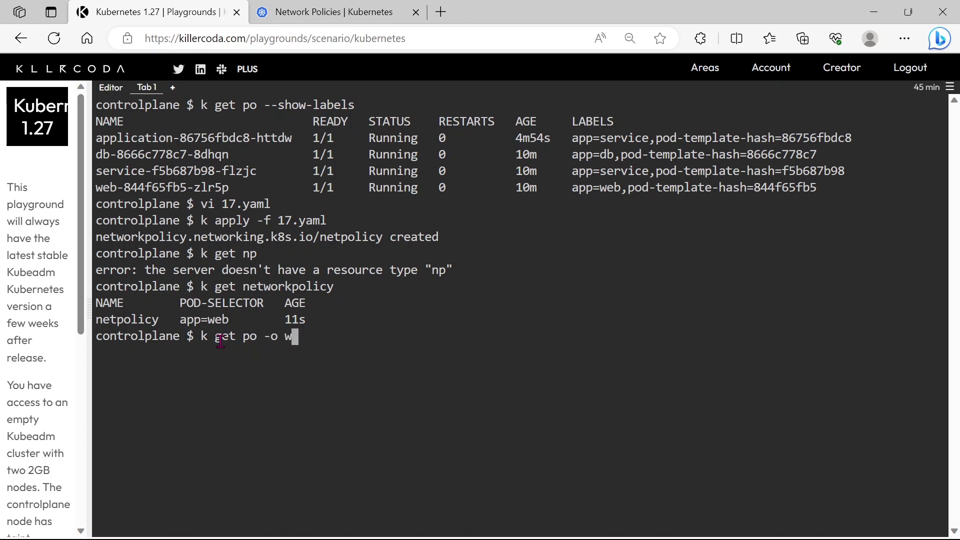
{"action": "key", "text": "Return"}
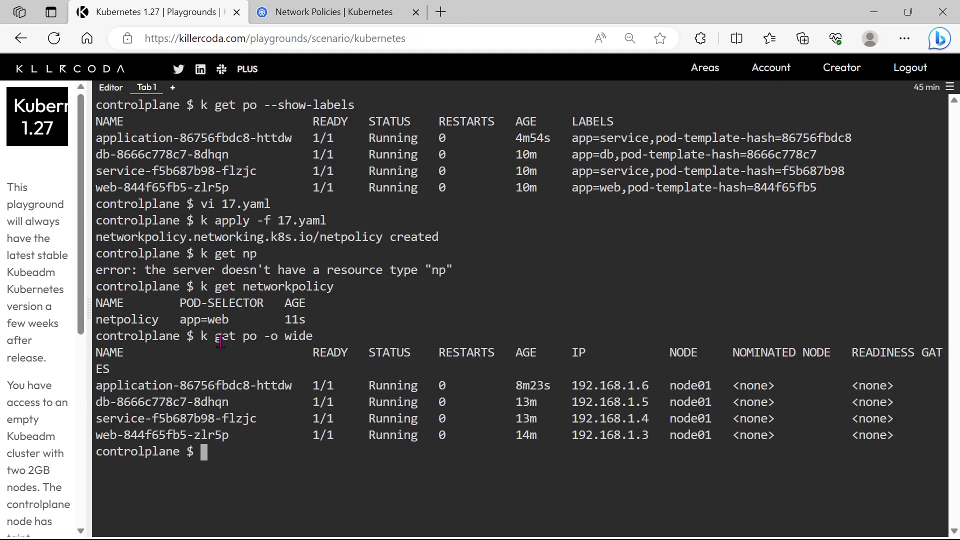
- From pod web-844f65fb5-zlr5p, telnet to the service pod at 192.168.1.4 on 8080 and confirm it connects
{"action": "type", "text": "clear"}
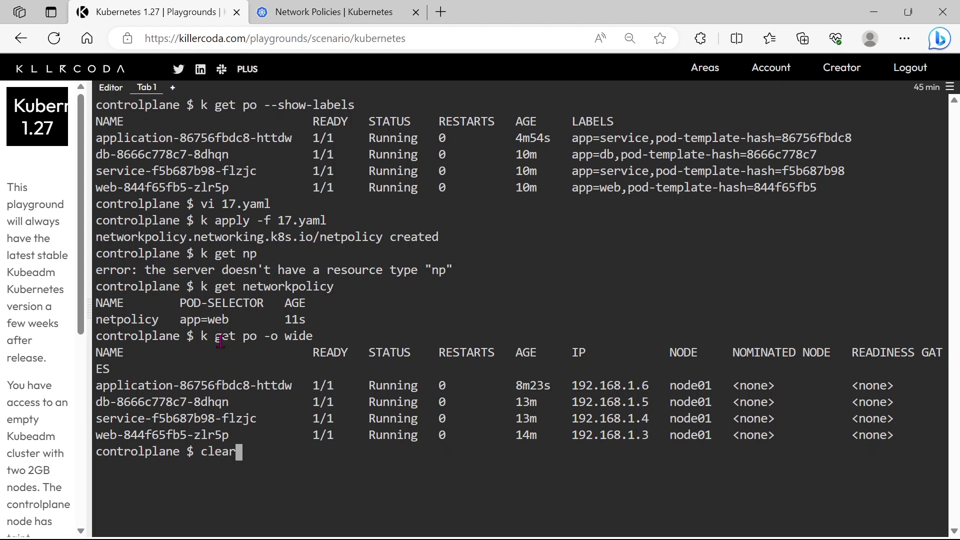
{"action": "type", "text": "k exec web-844f65fb5-zlr5p -- telnet 192.168.1.6 80"}
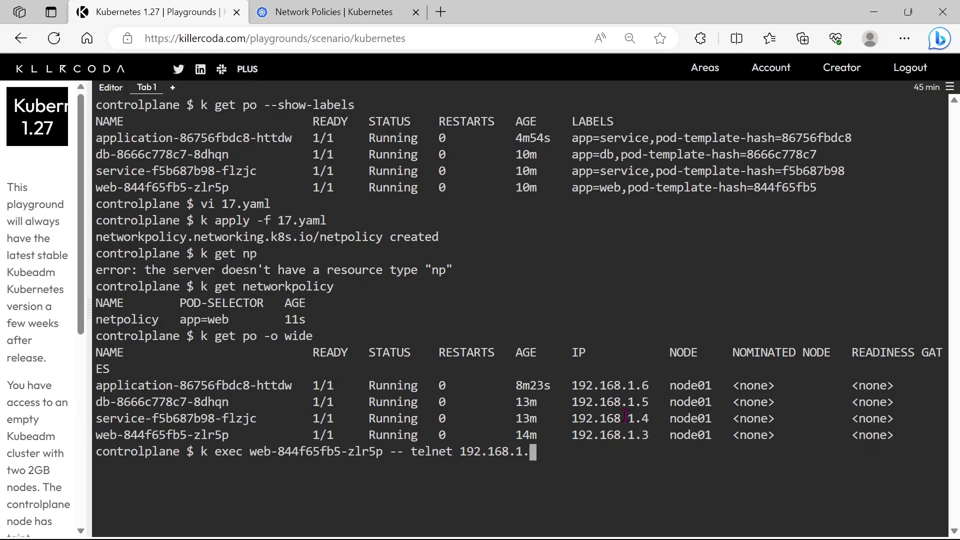
{"action": "type", "text": "4"}
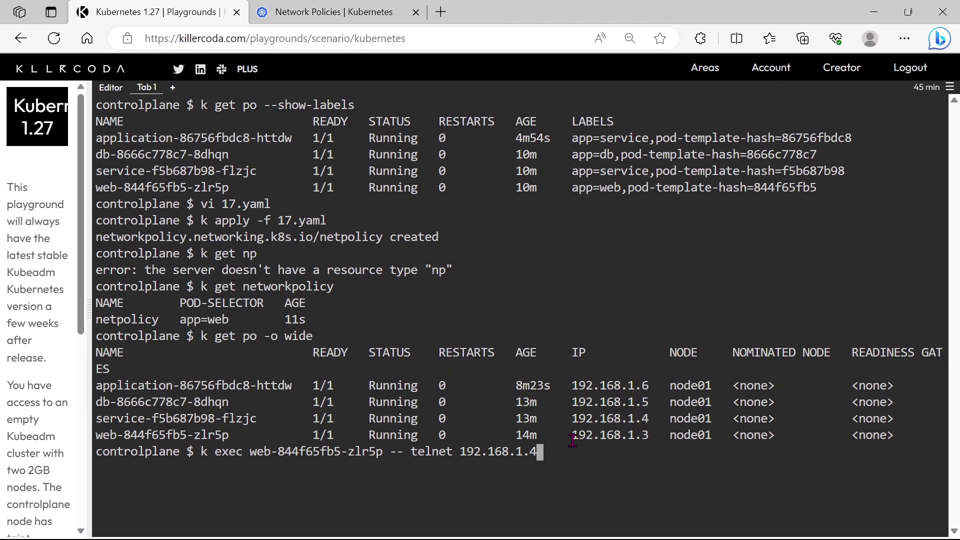
{"action": "type", "text": "8080"}
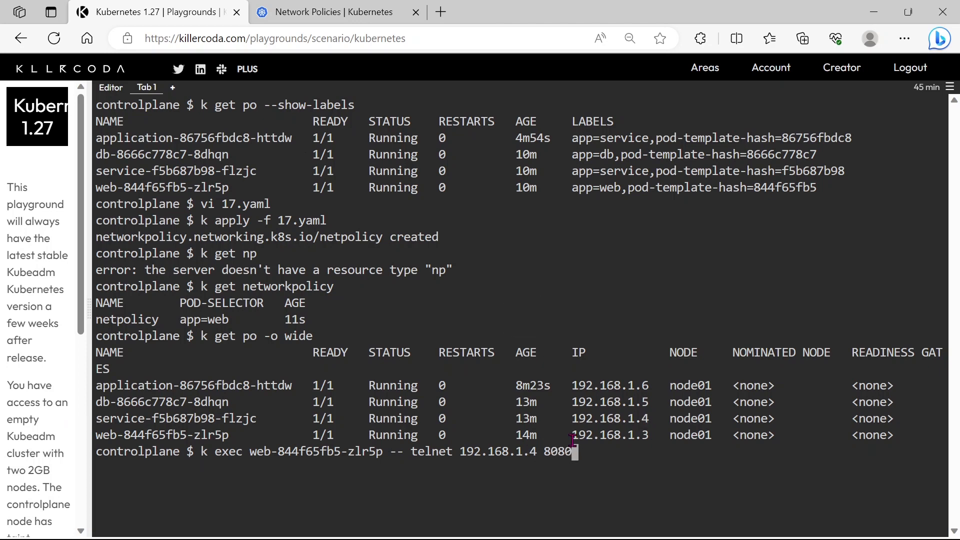
{"action": "key", "text": "Return"}
{"action": "type", "text": "k exec web-844f65fb5-zlr5p -- telnet 192.168.1.5 6080"}
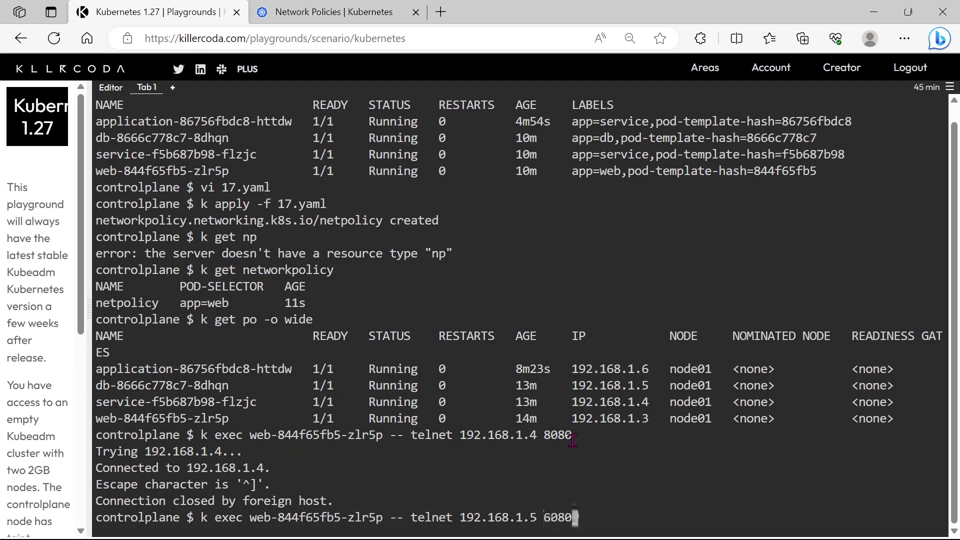
- Telnet from the web pod to the db pod on 3306, stop the hung attempt, and retarget the command to 192.168.1.6
{"action": "key", "text": "BackSpace"}
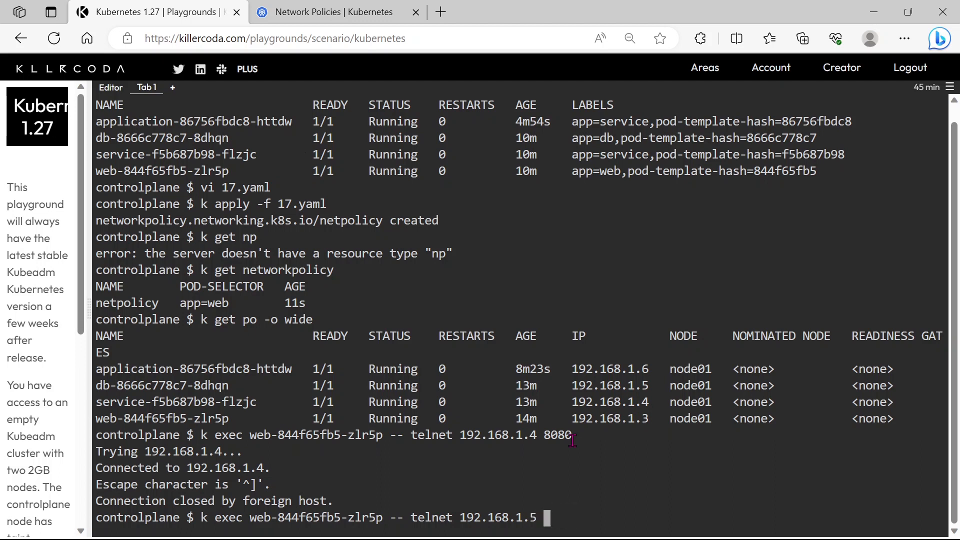
{"action": "type", "text": "3306"}
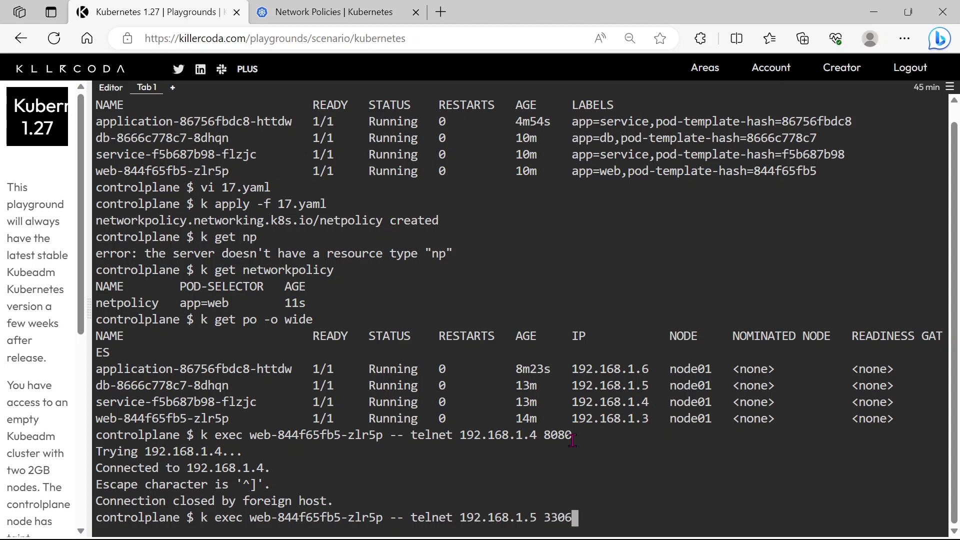
{"action": "key", "text": "Return"}
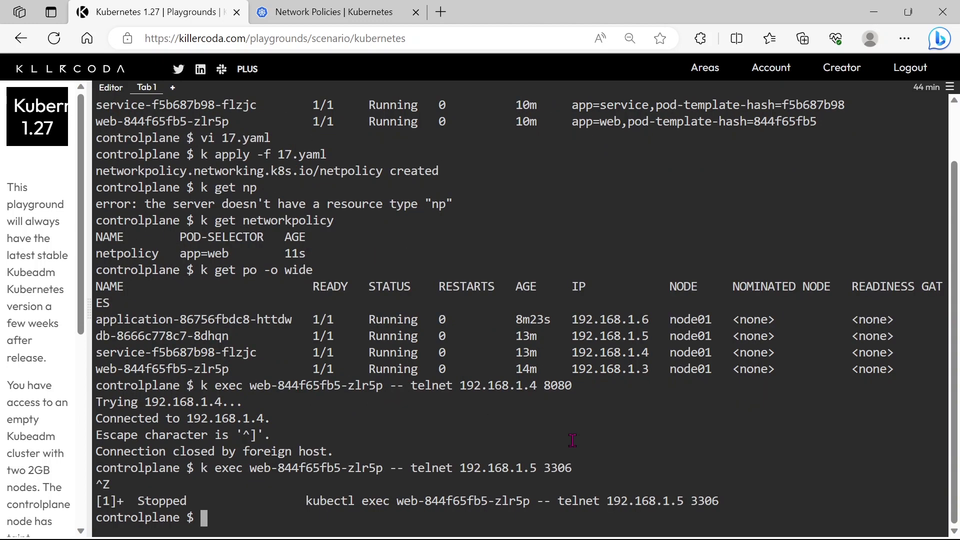
{"action": "type", "text": "k exec web-844f65fb5-zlr5p -- telnet 192.168.1.5 3306"}
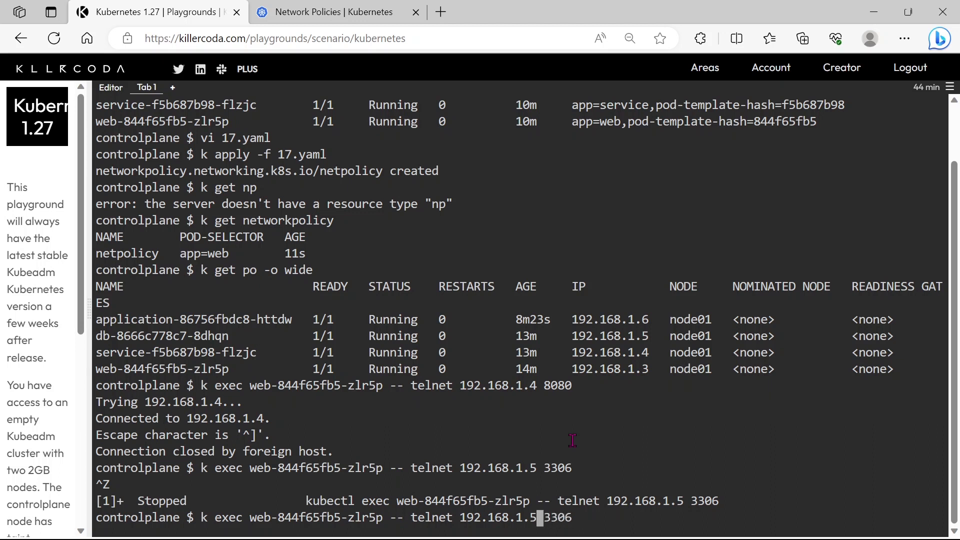
{"action": "type", "text": "6"}
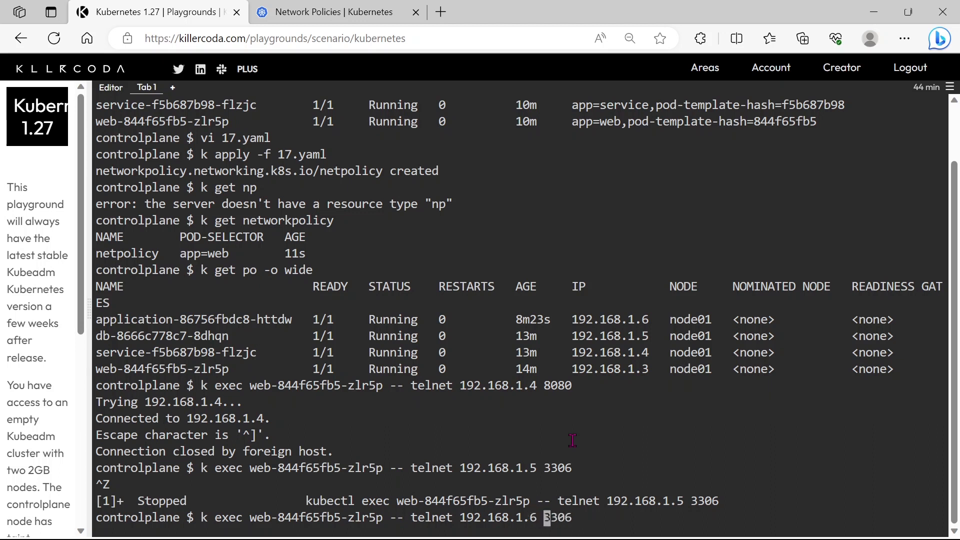